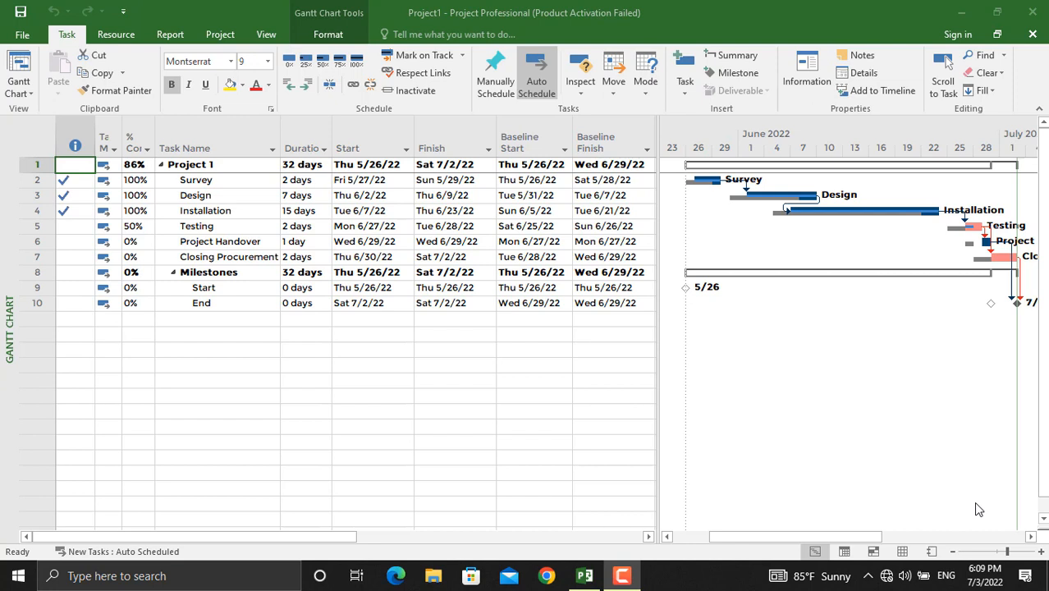
pyautogui.moveTo(205, 233)
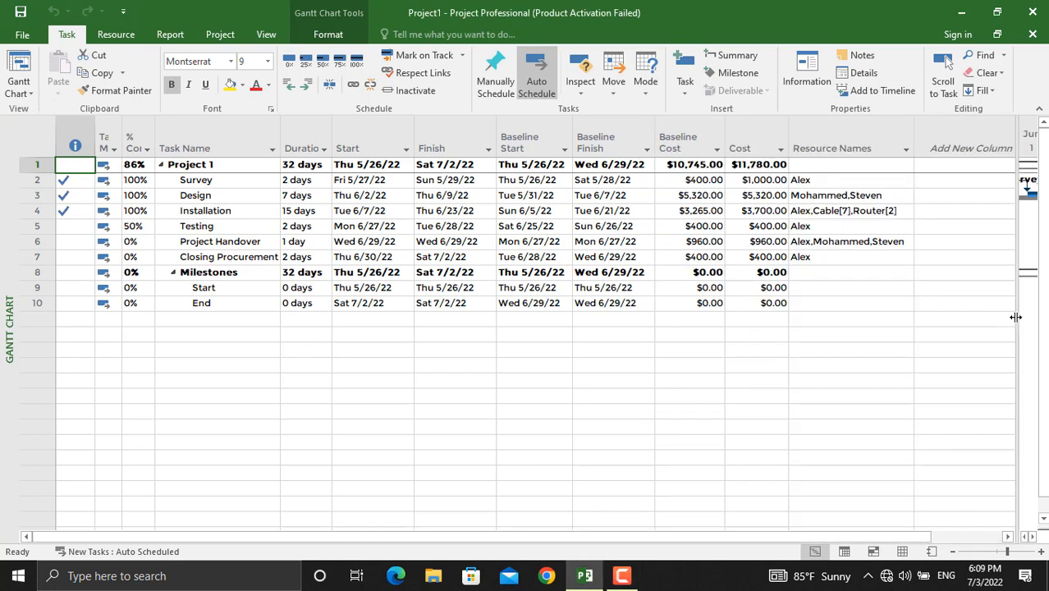
# - Select the Cost and Task Name column headers in the widened task table
pyautogui.click(739, 147)
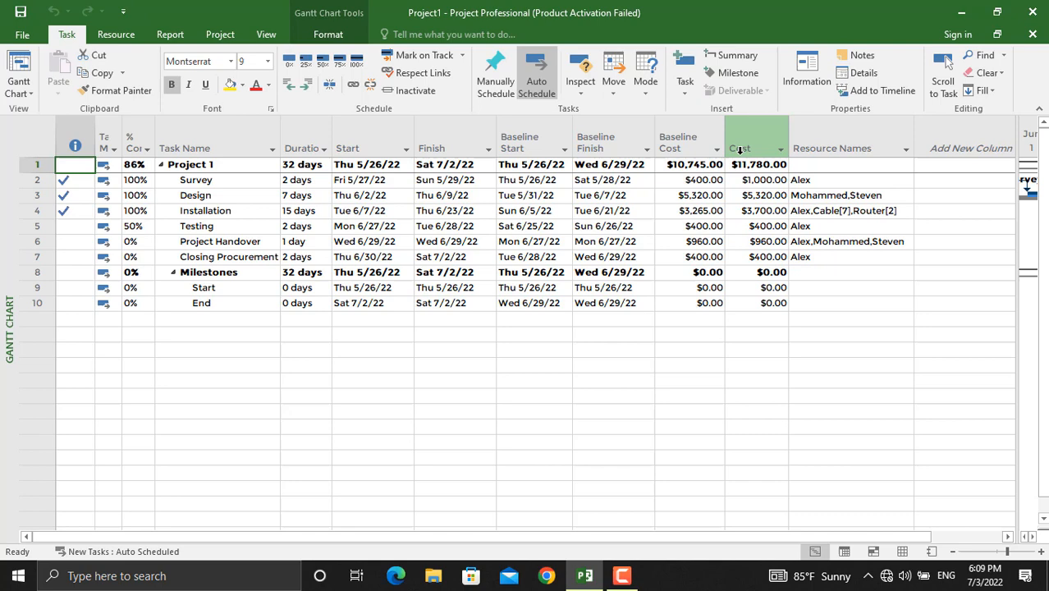
pyautogui.click(686, 141)
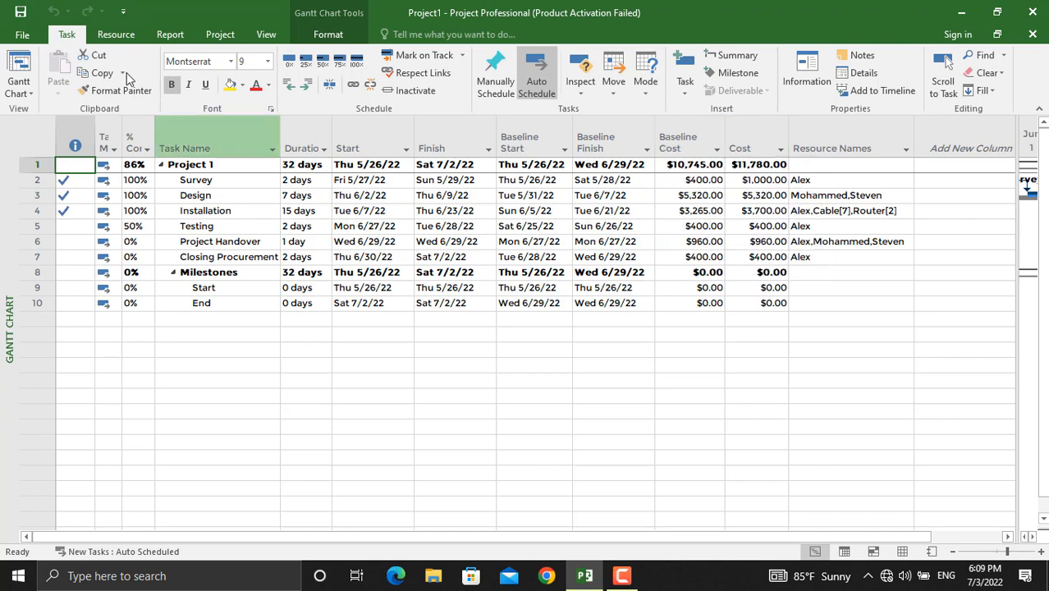
# - Go to File > Export and choose Save Project as File
pyautogui.click(23, 34)
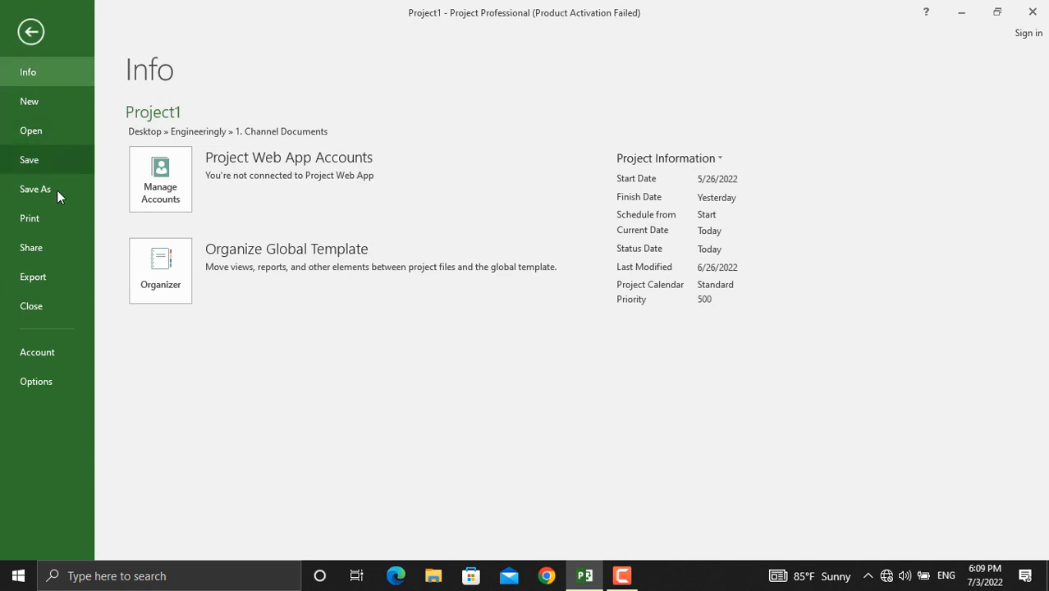
pyautogui.click(33, 275)
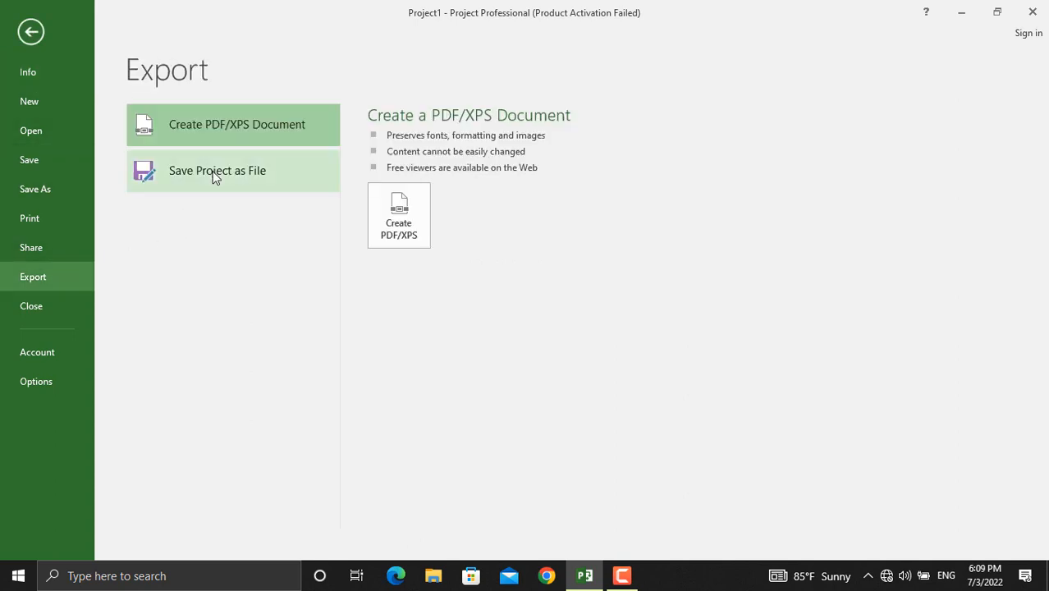
pyautogui.click(216, 169)
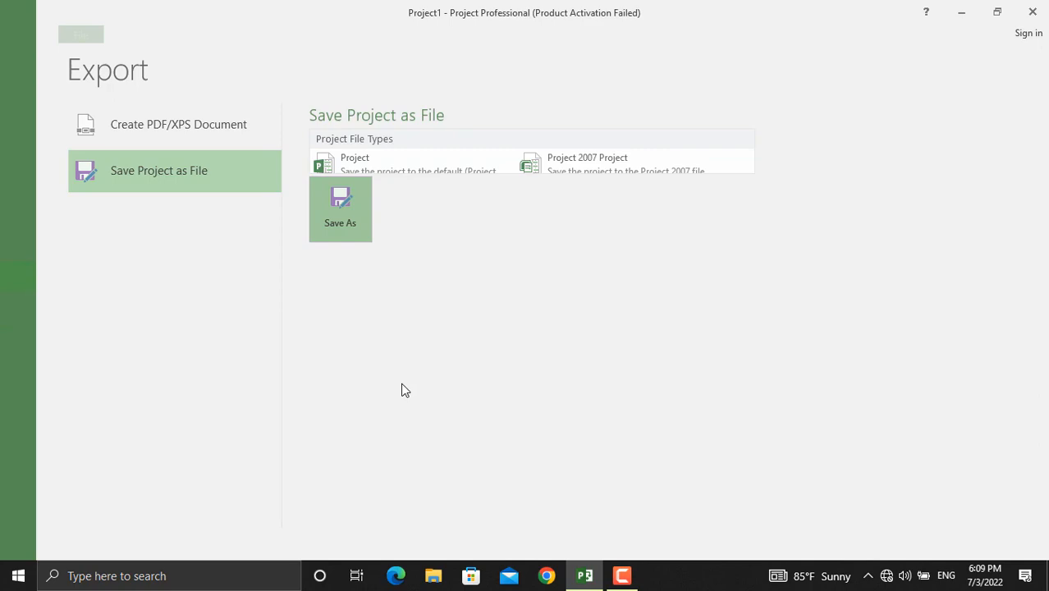
# - Save the project as an Excel workbook named MsProject2MsExcel on the Desktop
pyautogui.click(340, 207)
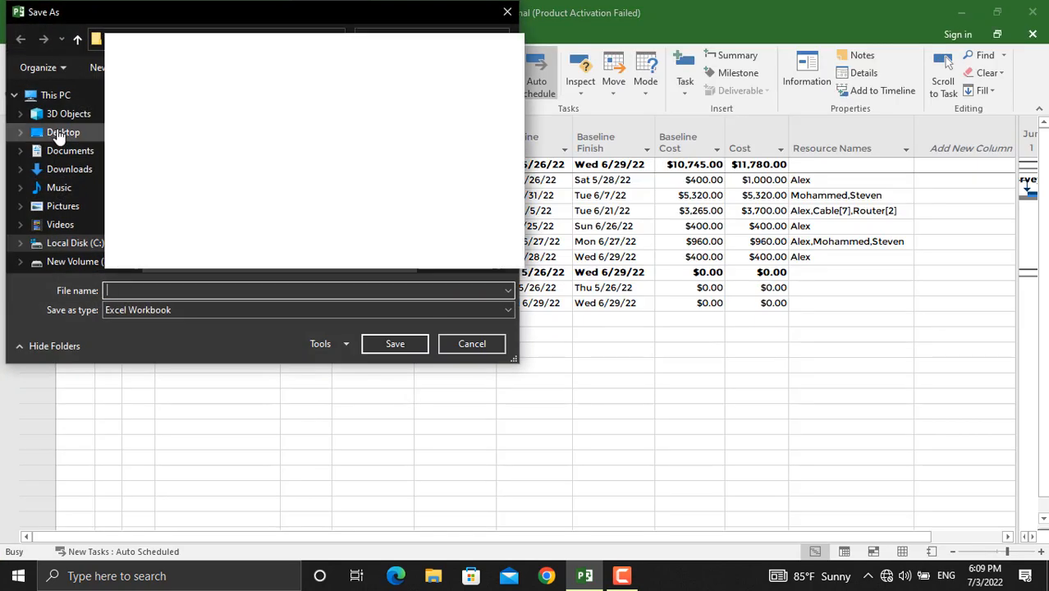
pyautogui.write('MsProject')
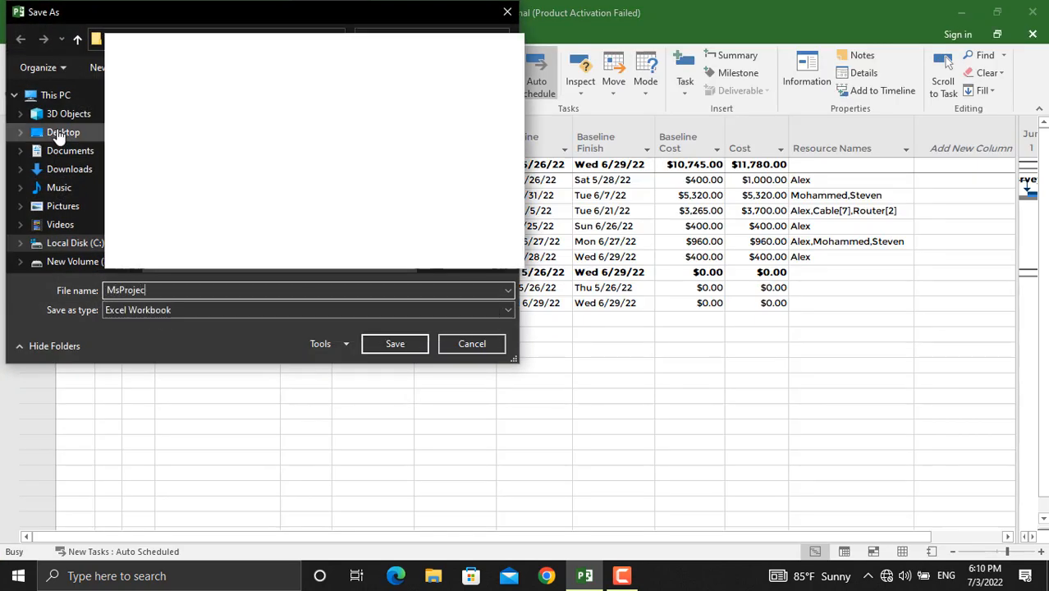
pyautogui.write('2Ms')
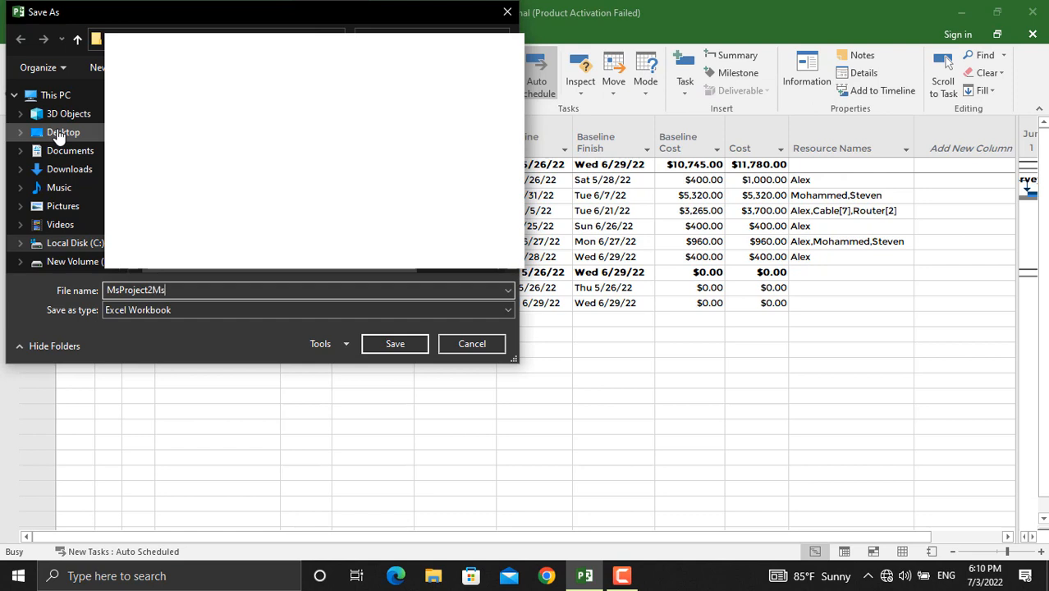
pyautogui.write('Excel')
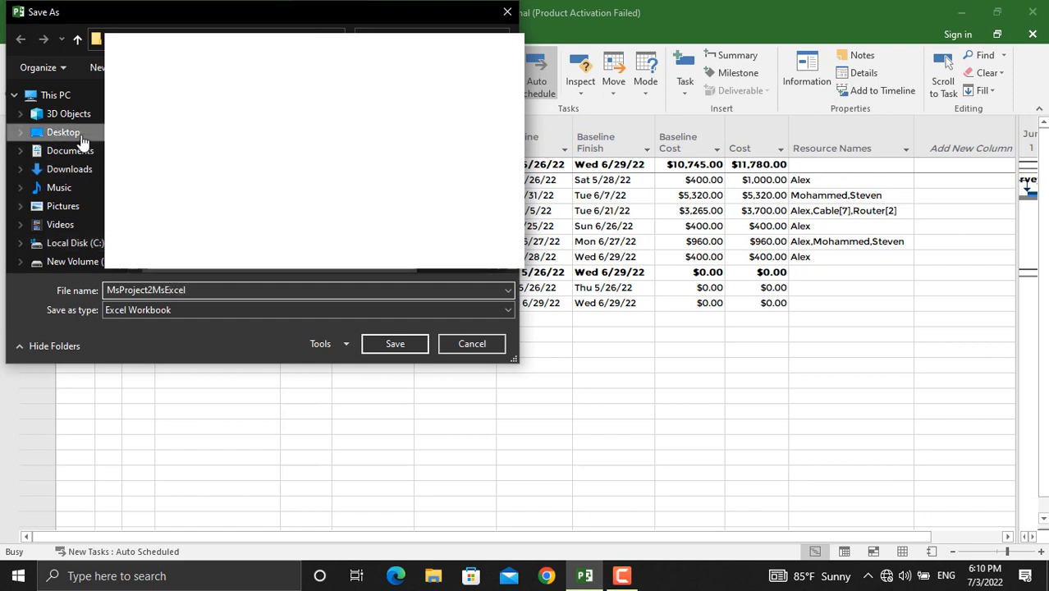
pyautogui.click(394, 343)
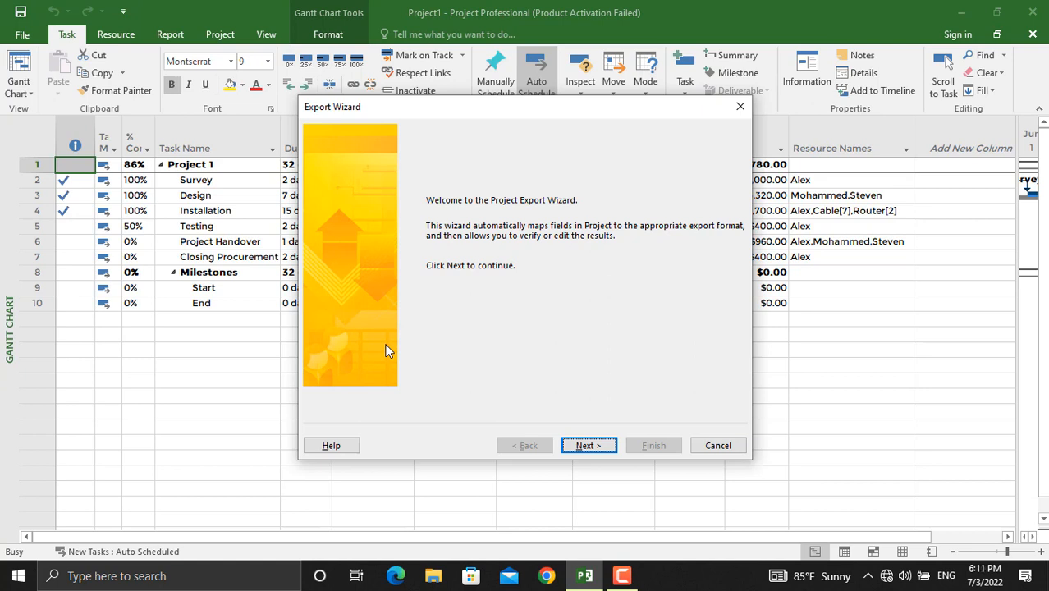
pyautogui.moveTo(587, 444)
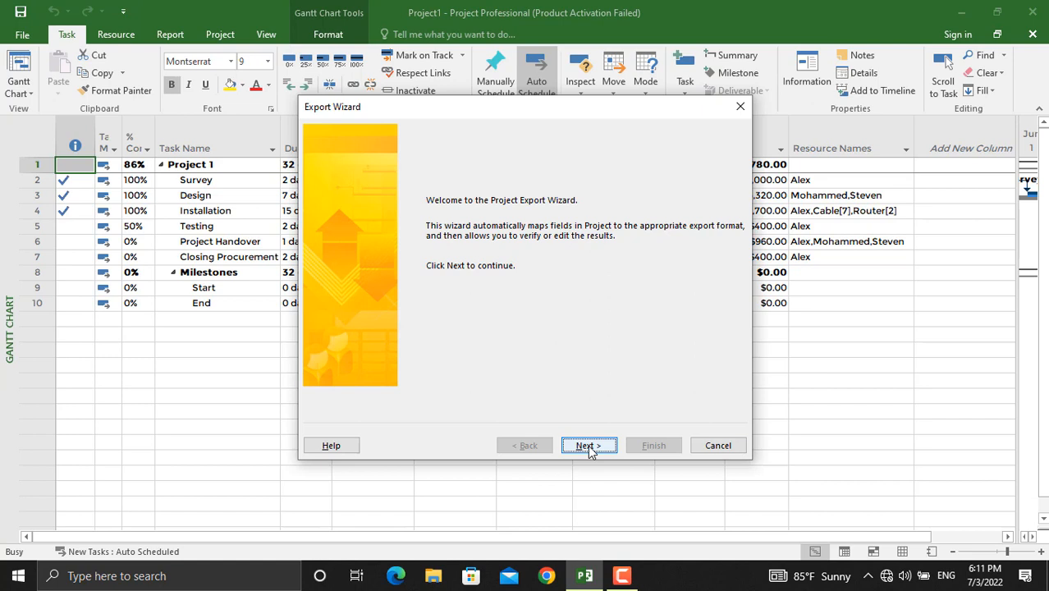
# - Advance the Export Wizard keeping Selected Data and a New map
pyautogui.click(588, 445)
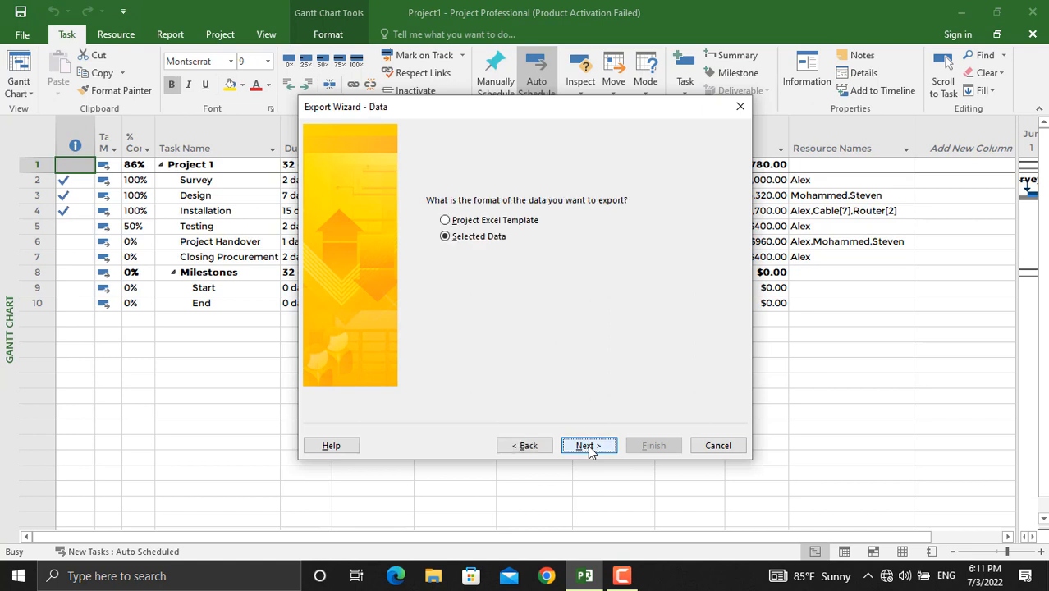
pyautogui.click(587, 444)
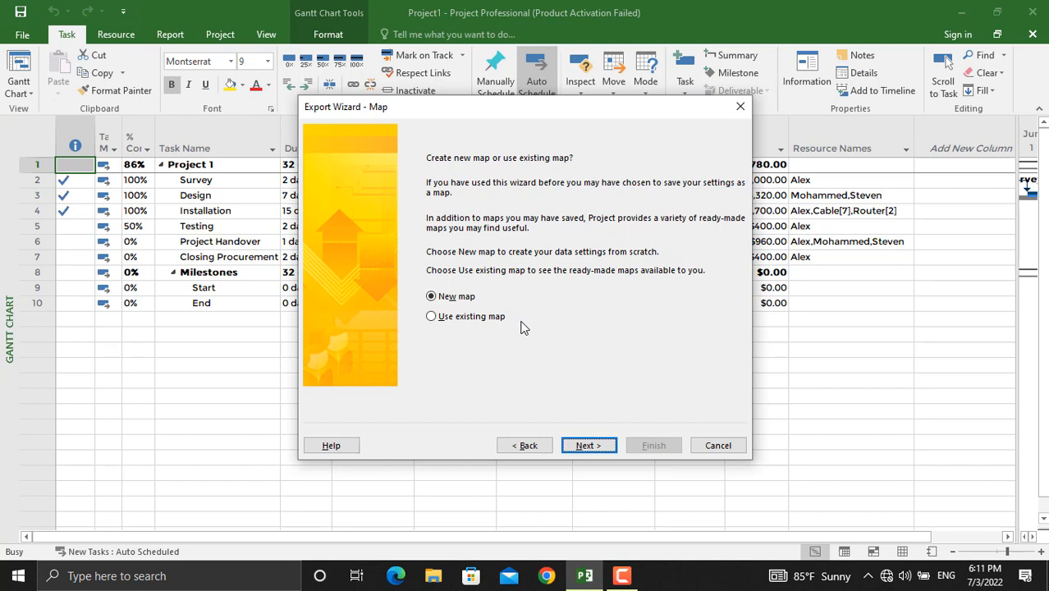
pyautogui.moveTo(499, 338)
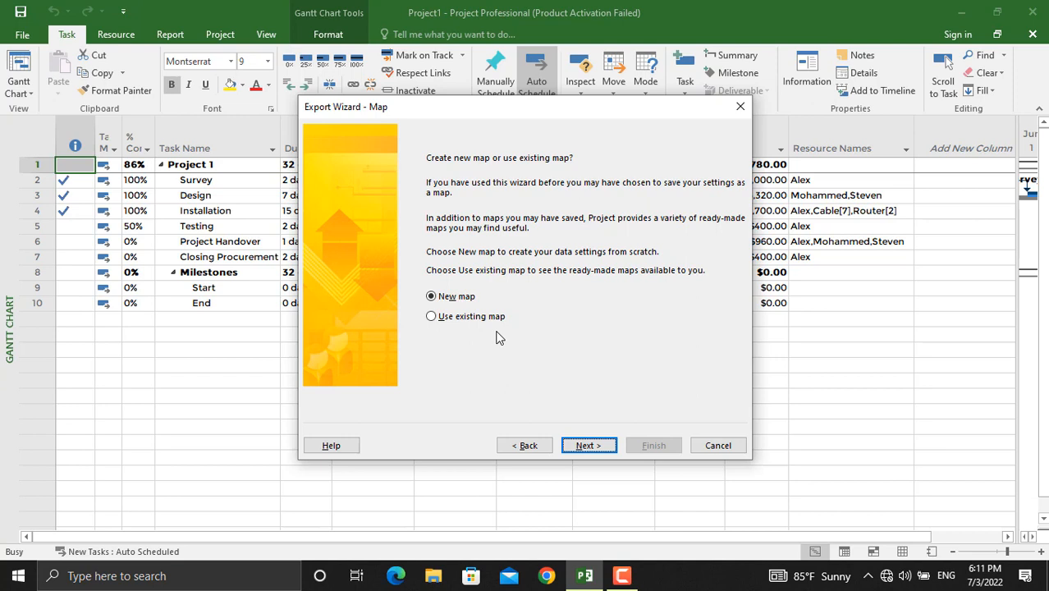
pyautogui.click(588, 445)
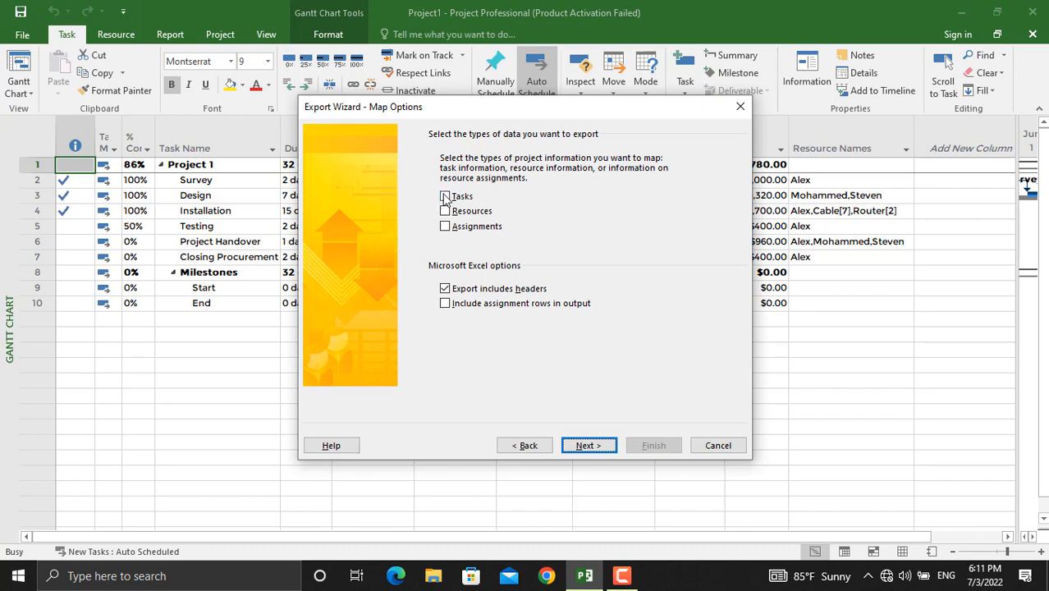
# - Choose Tasks as the export data type, with headers included, and continue
pyautogui.click(445, 196)
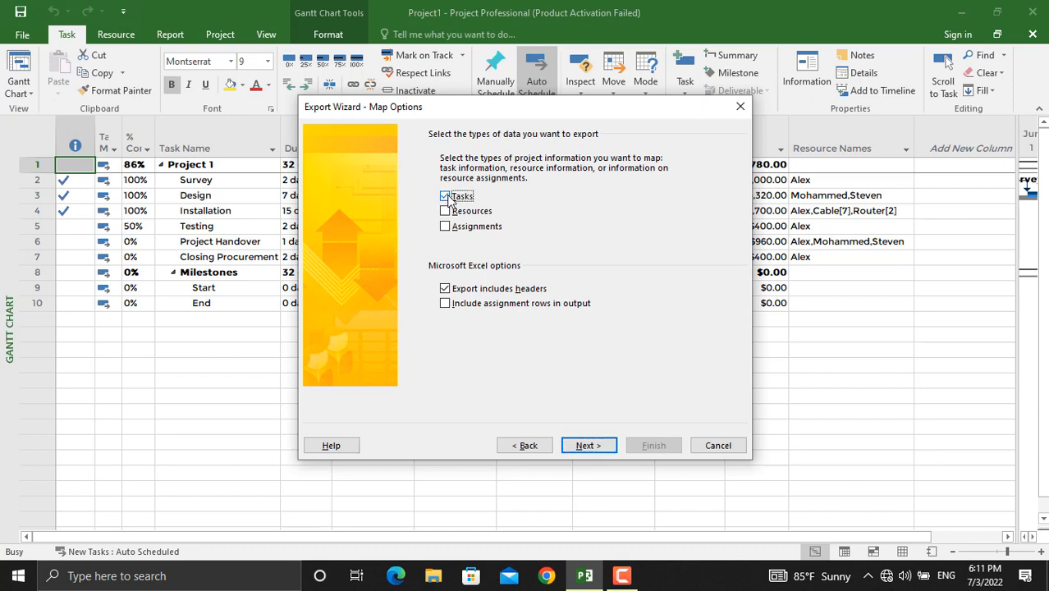
pyautogui.click(588, 444)
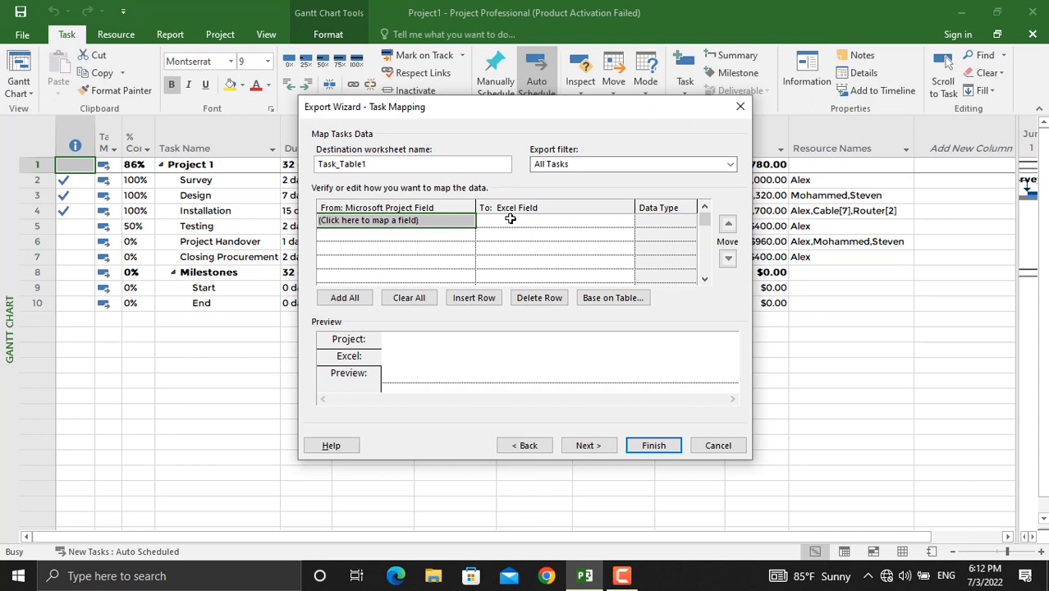
pyautogui.moveTo(407, 226)
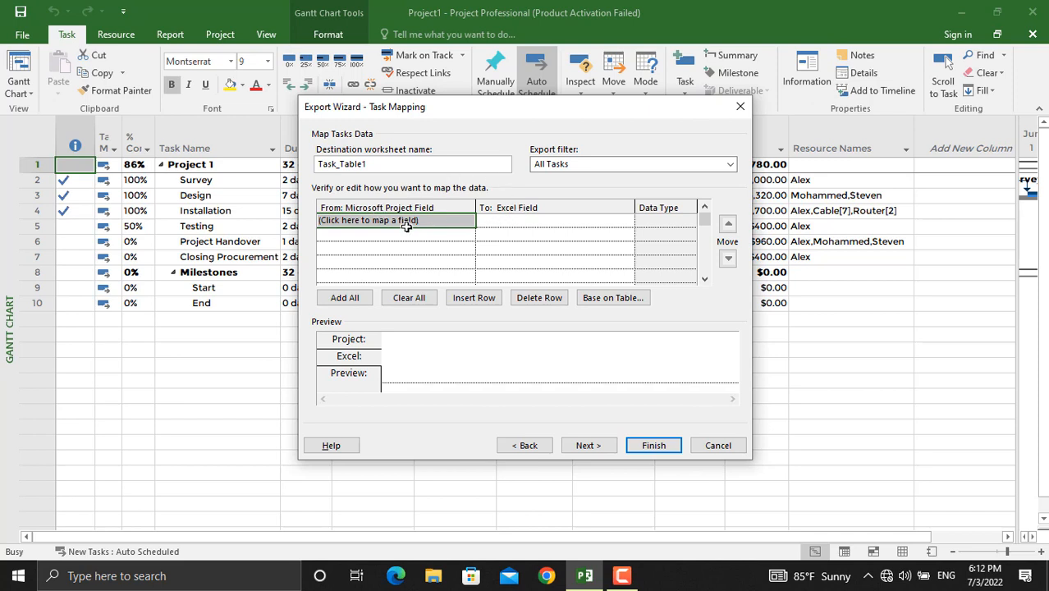
# - Map Name, Start, Finish, Duration, Cost and Resource Names to Excel fields and continue
pyautogui.click(394, 220)
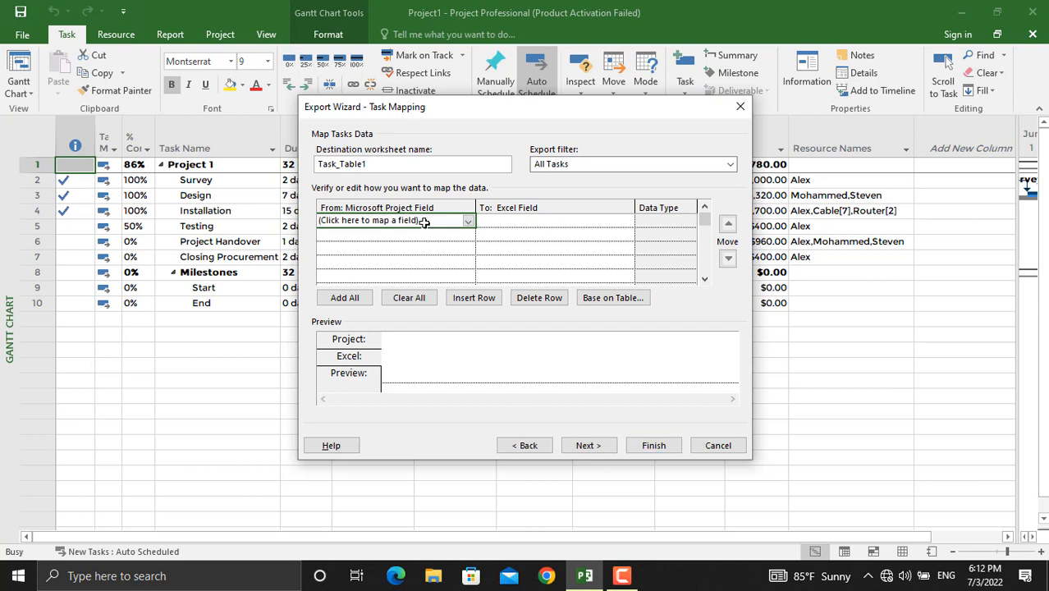
pyautogui.click(394, 220)
pyautogui.write('Name')
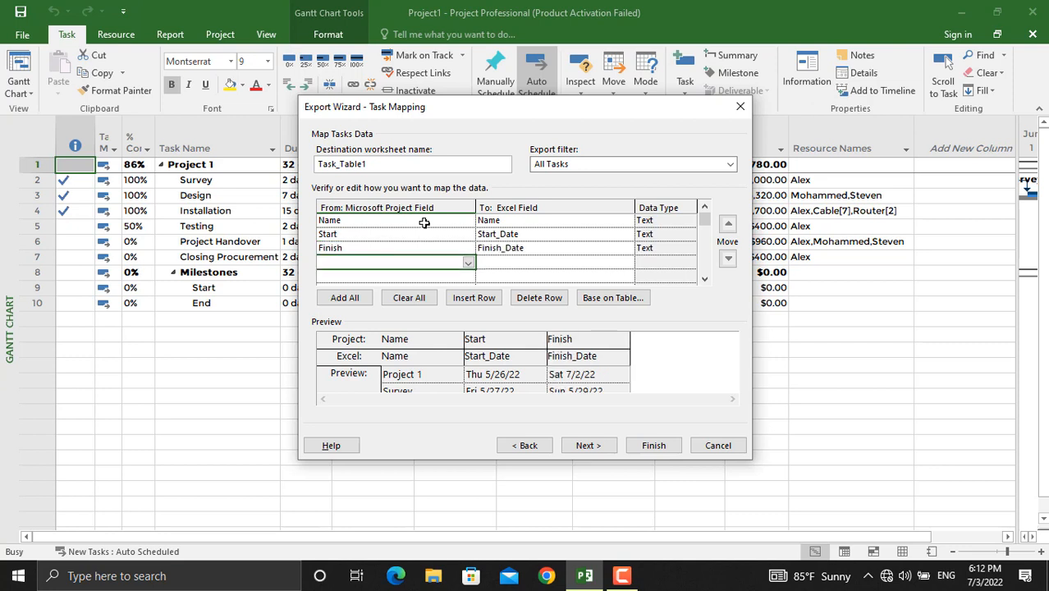
pyautogui.write('Duration')
pyautogui.write('Co')
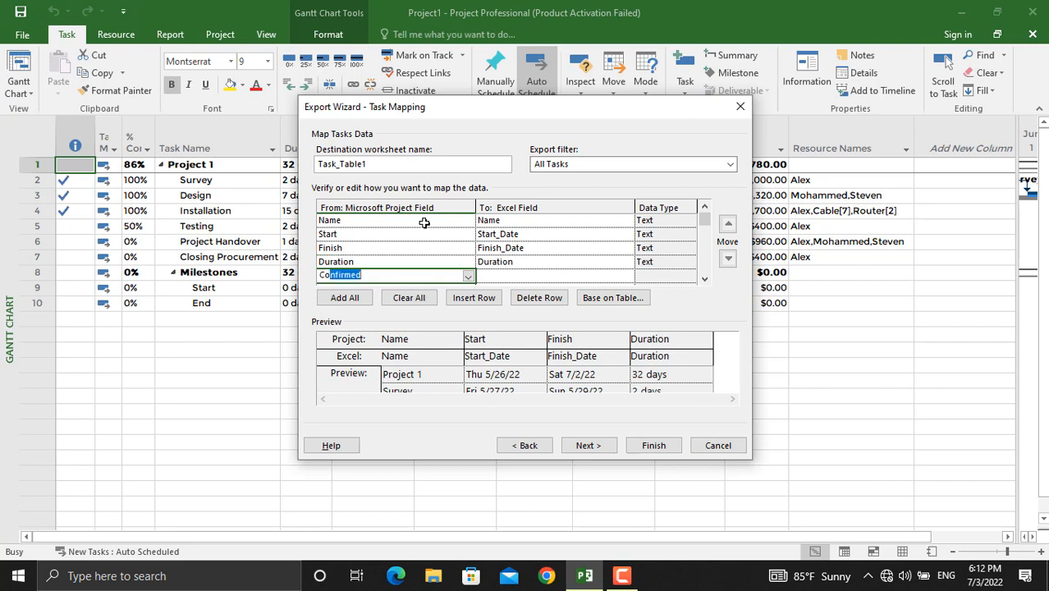
pyautogui.scroll(-3)
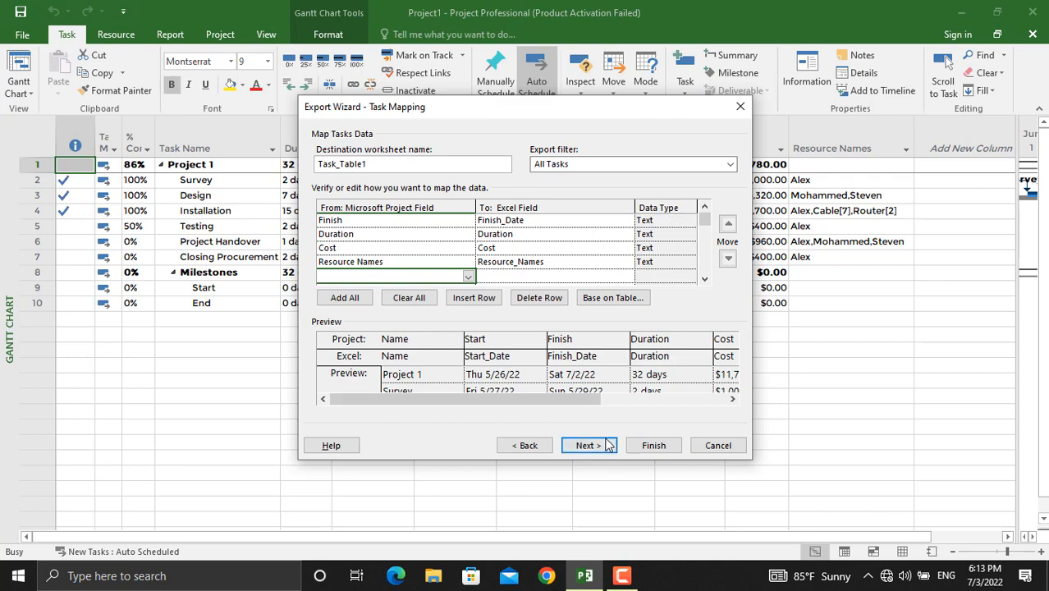
pyautogui.click(584, 445)
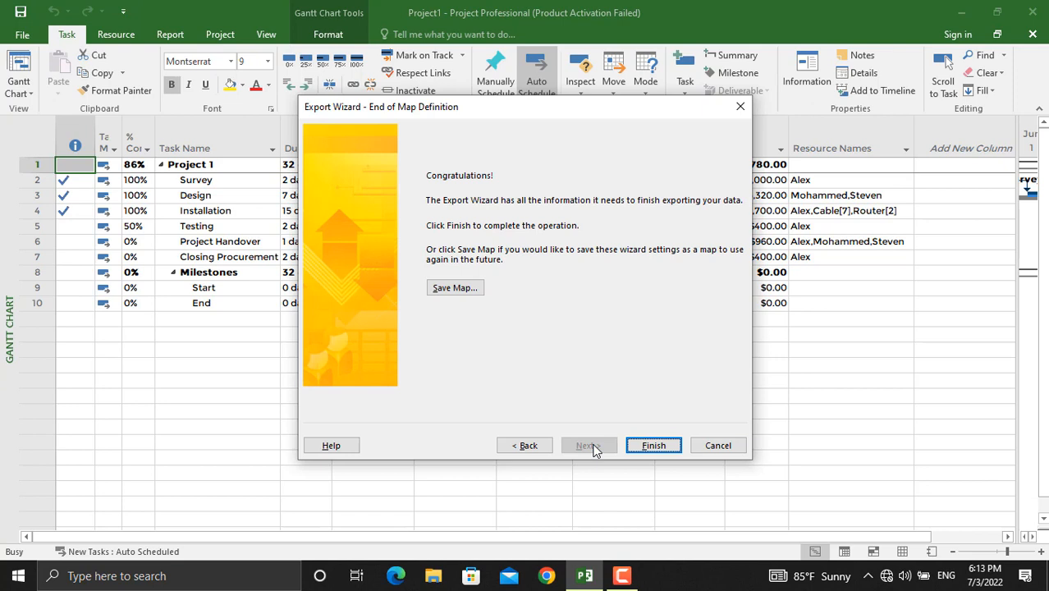
pyautogui.moveTo(479, 317)
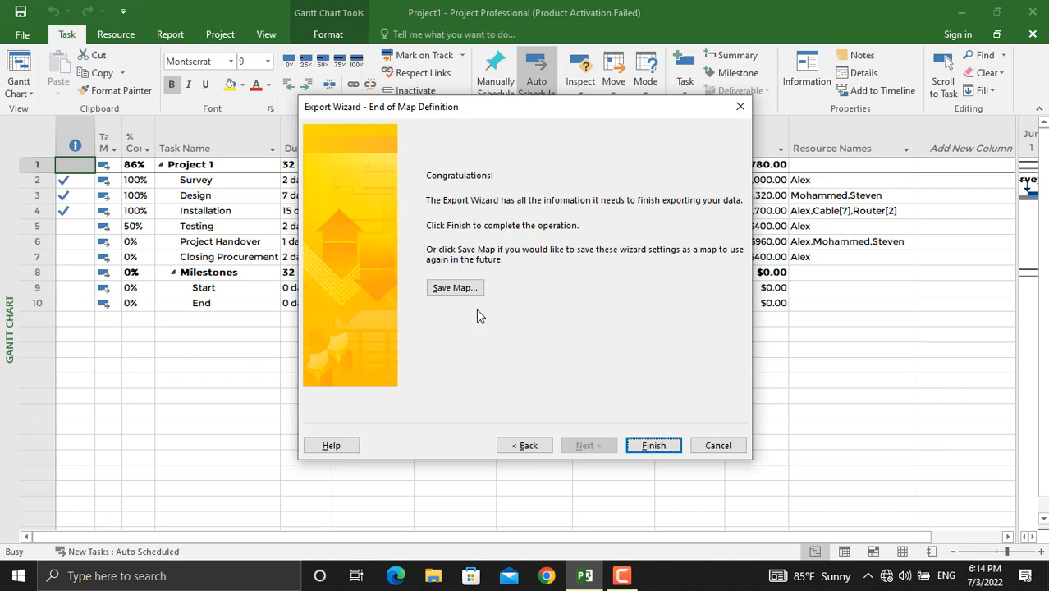
pyautogui.moveTo(509, 361)
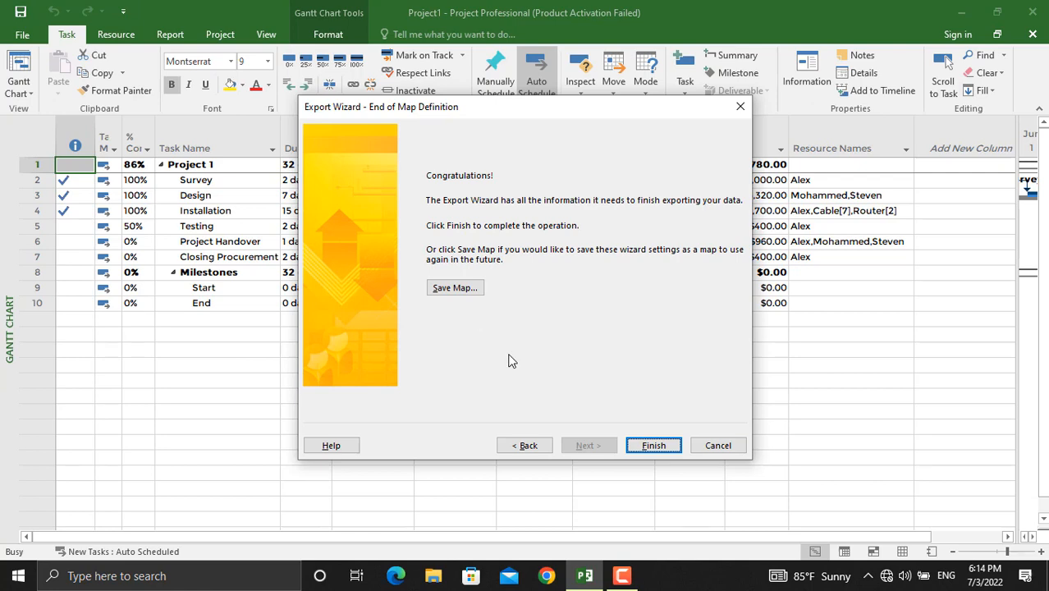
# - Finish the export so MsProject2MsExcel opens in Excel on Task_Table1
pyautogui.click(653, 445)
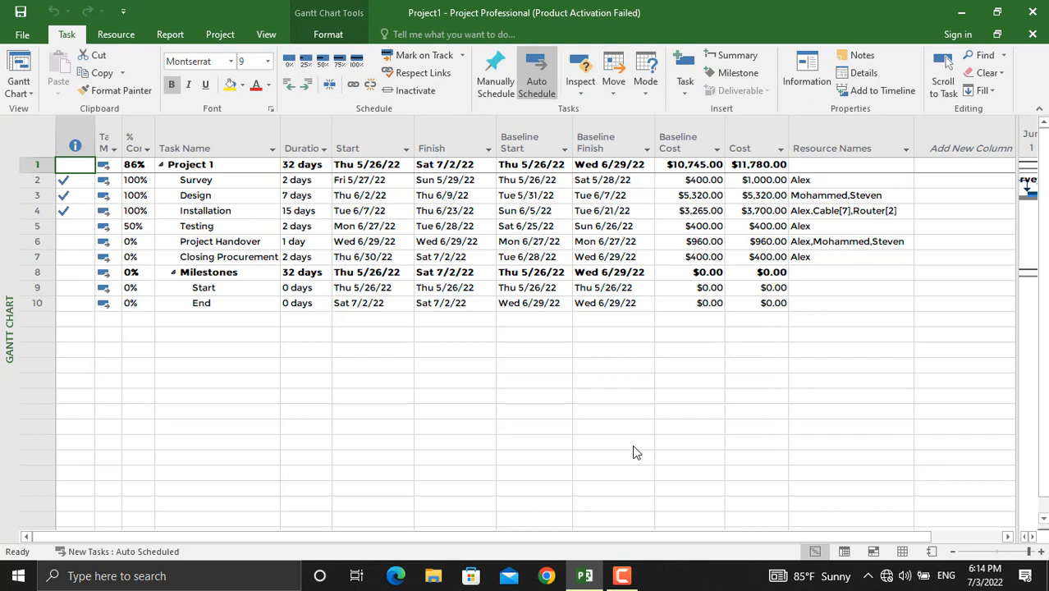
pyautogui.click(660, 574)
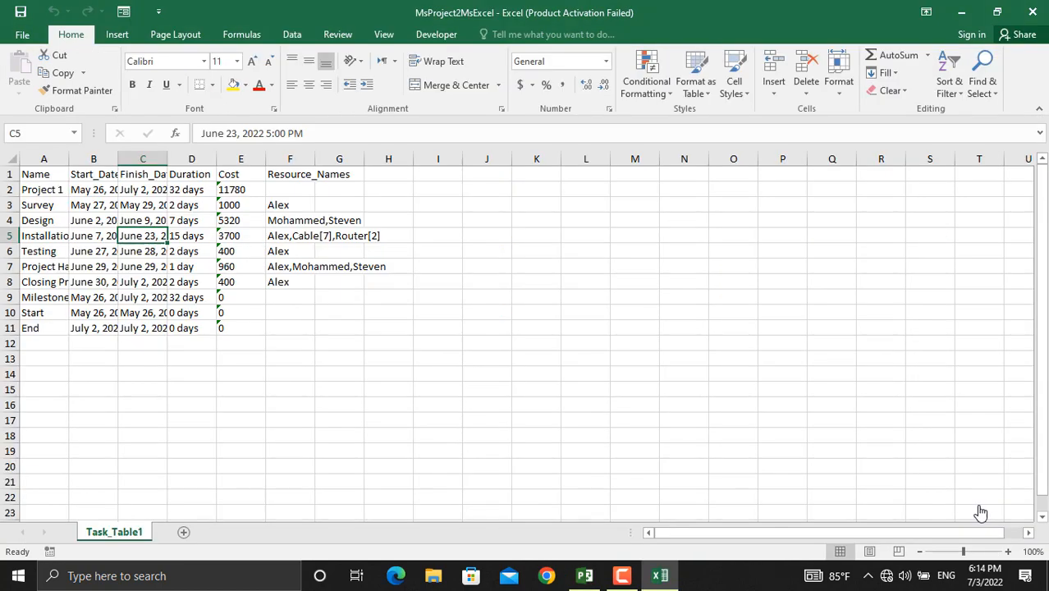
pyautogui.moveTo(118, 157)
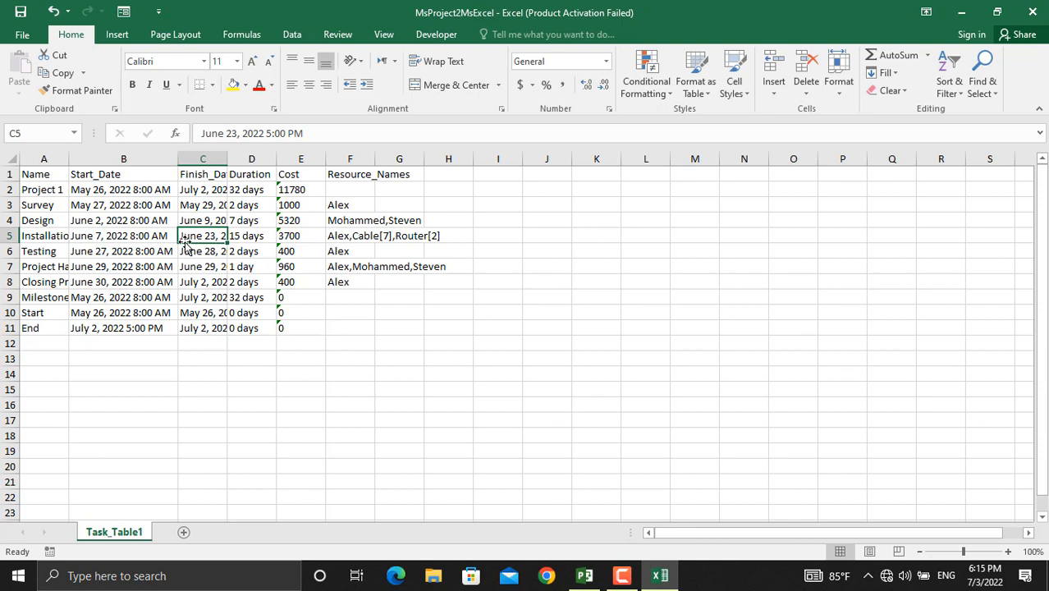
pyautogui.moveTo(132, 196)
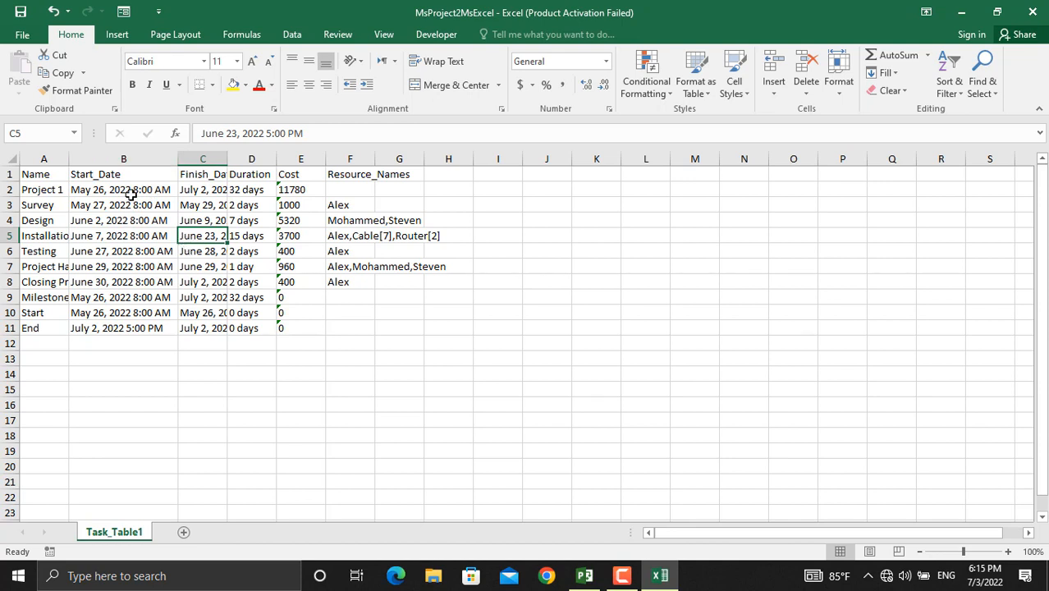
# - AutoFit the exported columns so dates, task names and resources are readable
pyautogui.click(123, 190)
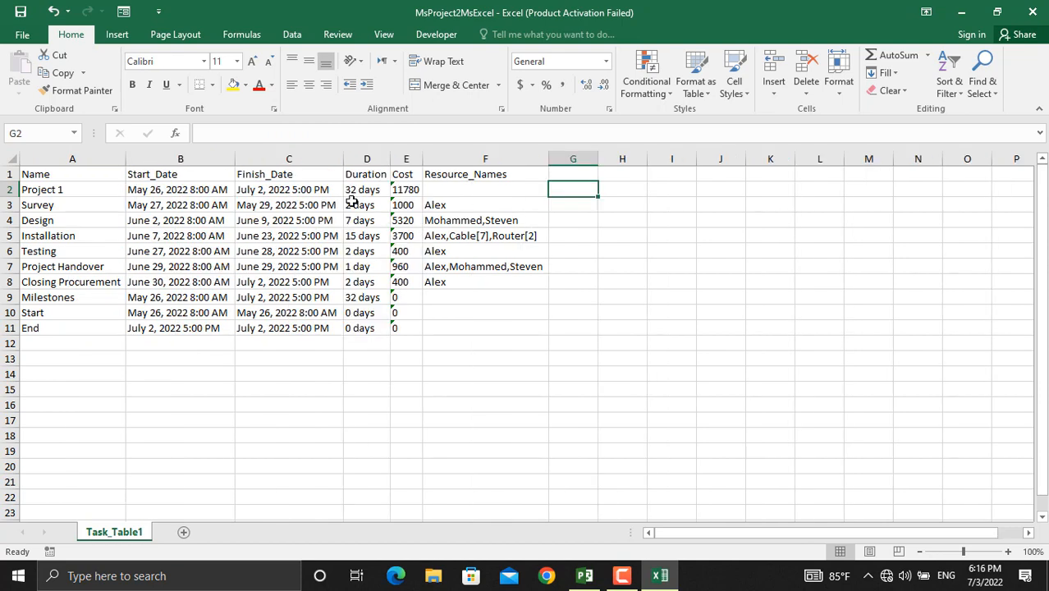
pyautogui.moveTo(284, 200)
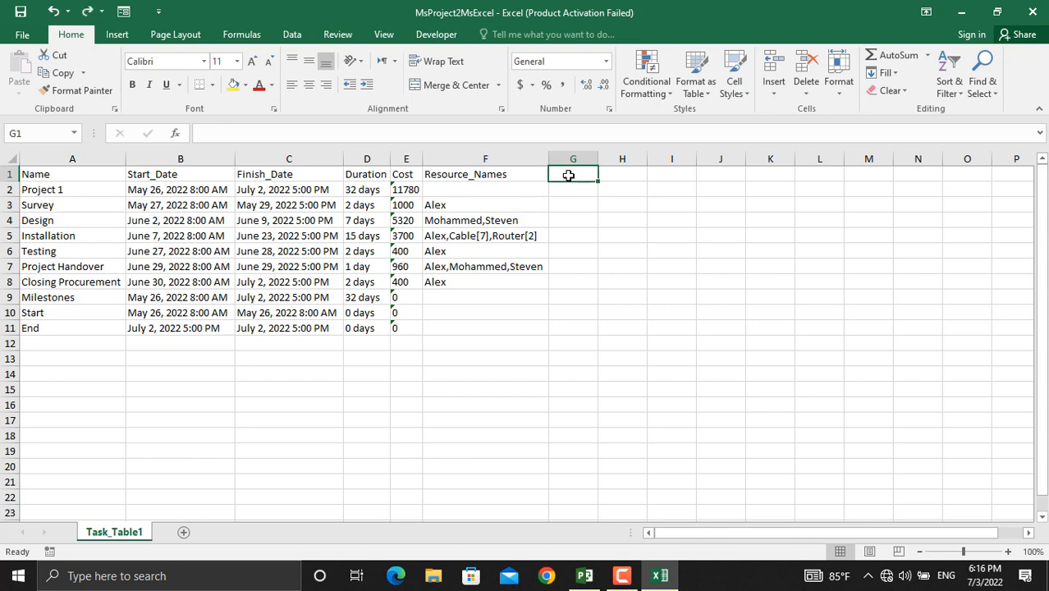
# - Add a Start column with =TEXT(B2,"dd/mm/yyyy") giving 26/05/2022 in G2
pyautogui.write('Start')
pyautogui.click(573, 189)
pyautogui.write('=')
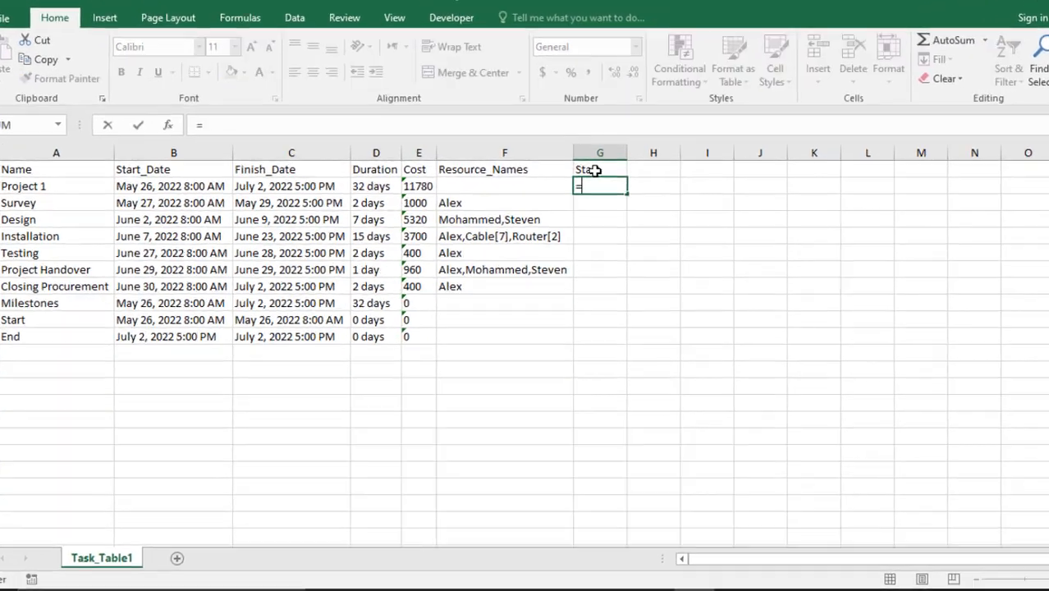
pyautogui.write('te')
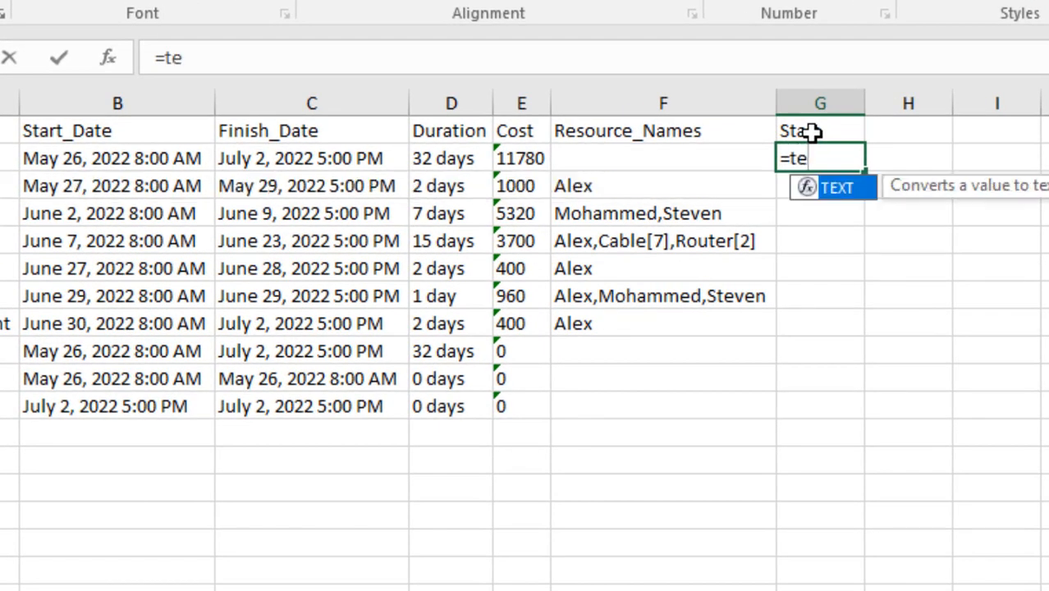
pyautogui.write('xt(')
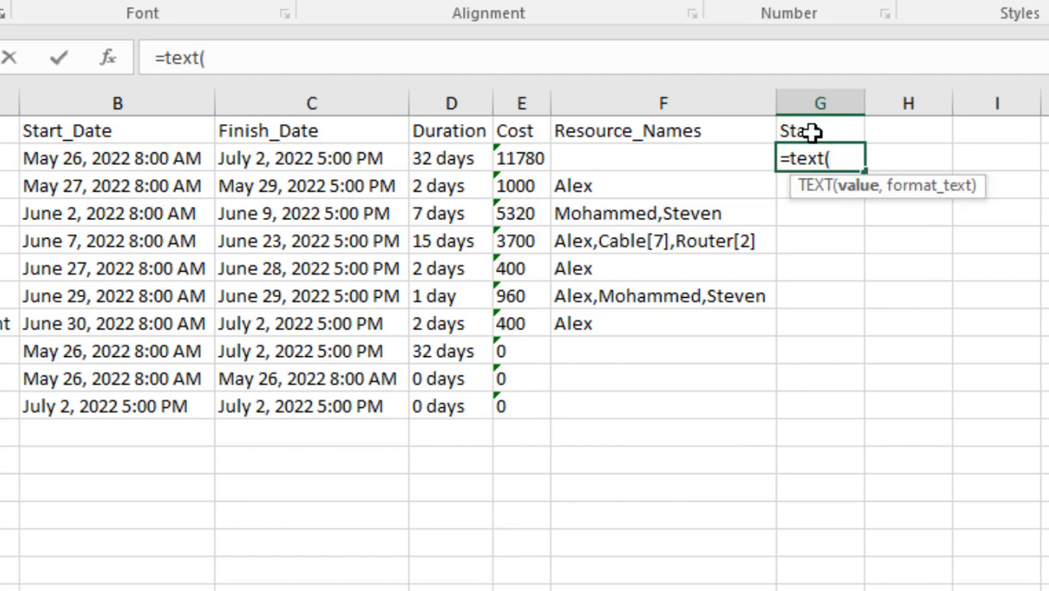
pyautogui.click(118, 158)
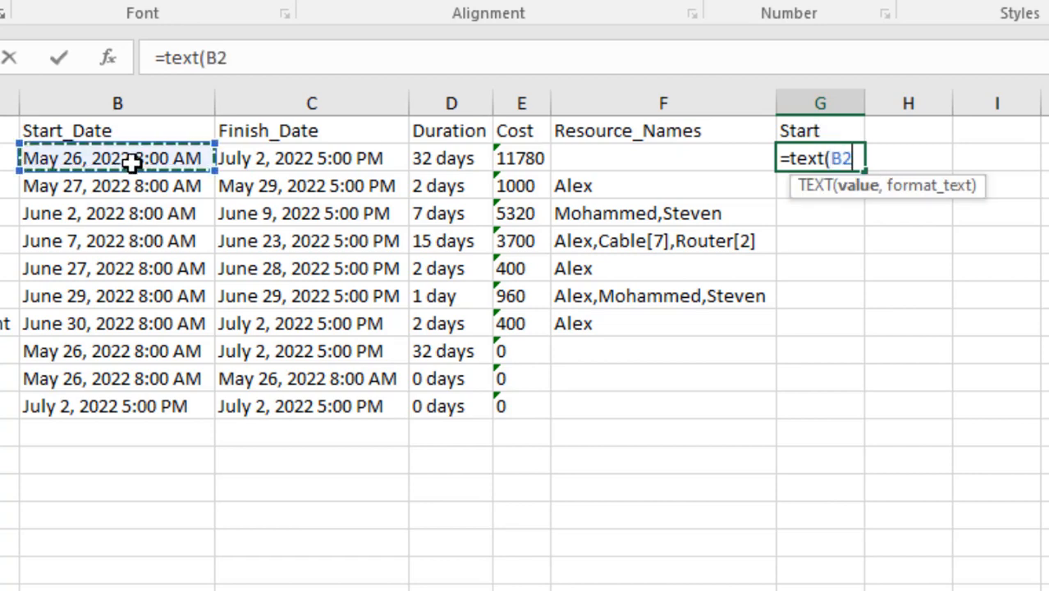
pyautogui.write(',"')
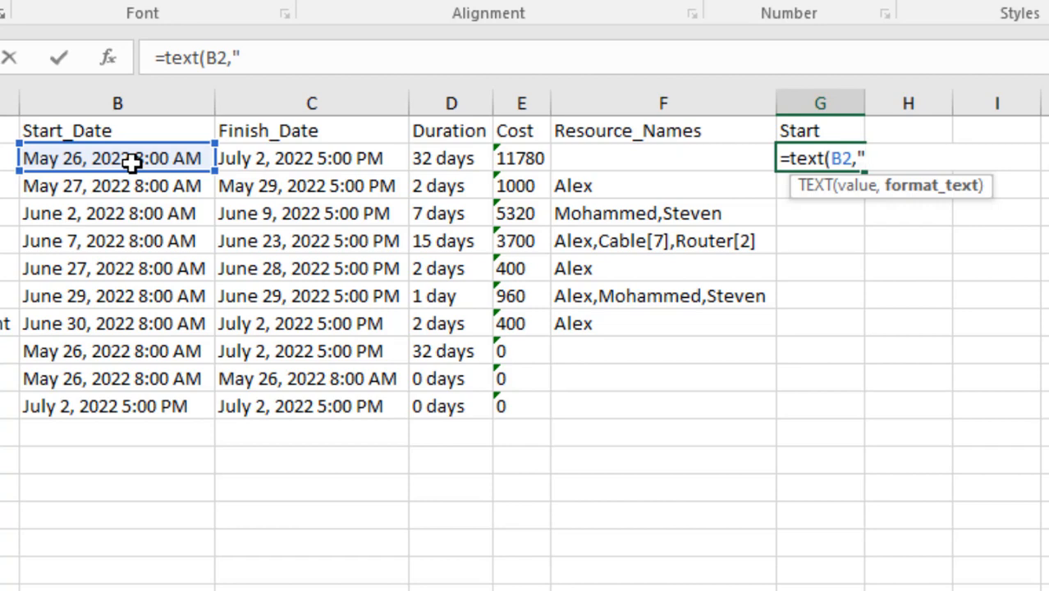
pyautogui.write('dd')
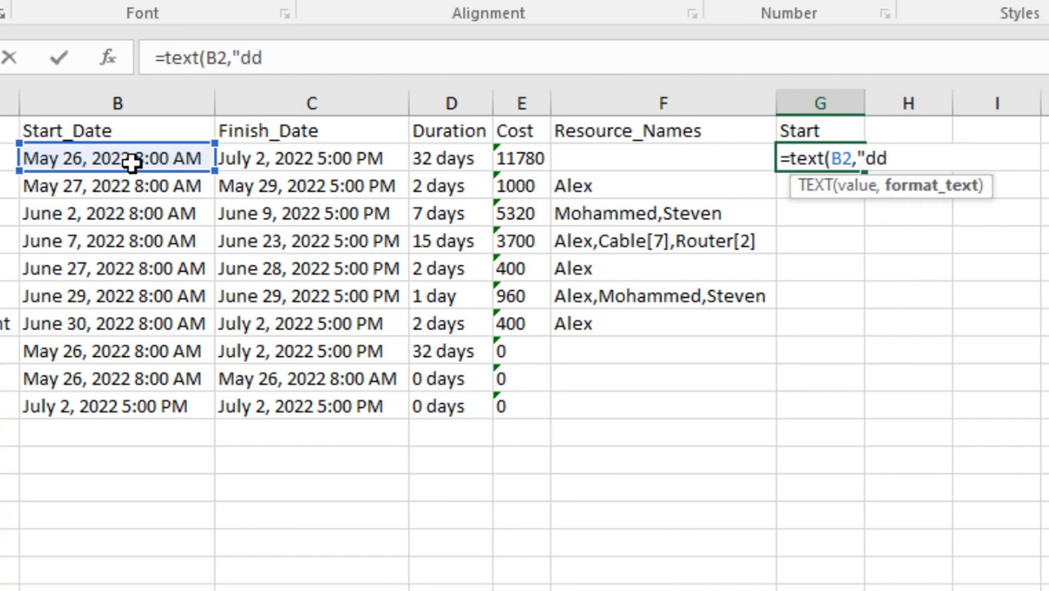
pyautogui.write('/mm/')
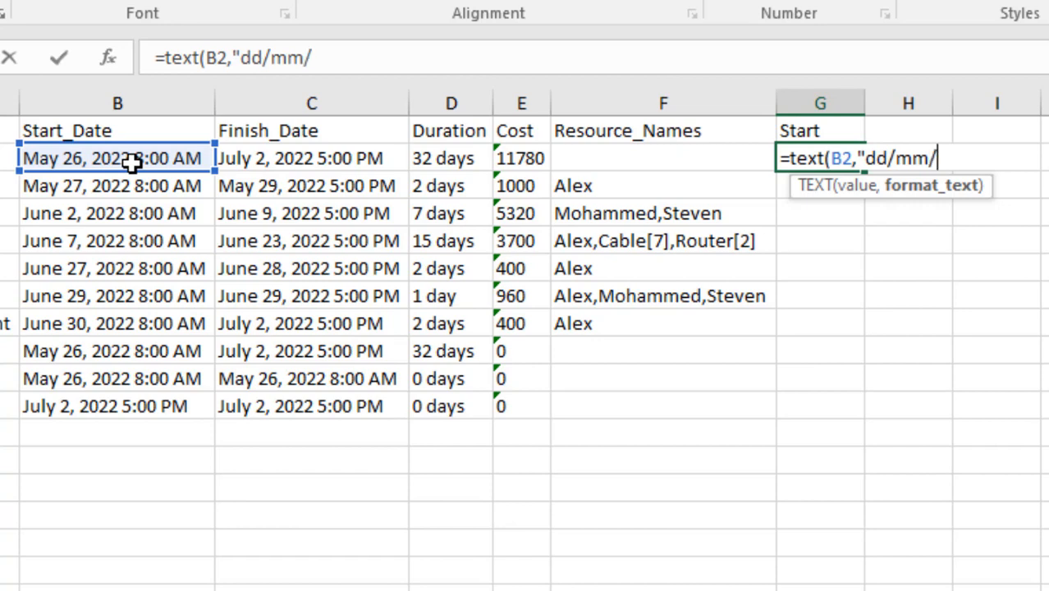
pyautogui.write('yyyy')
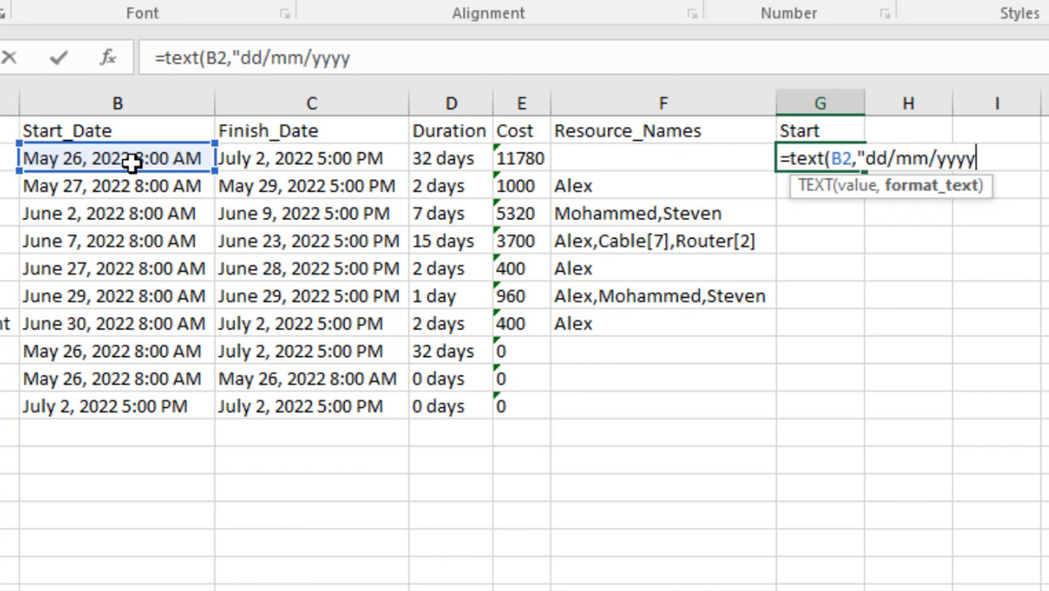
pyautogui.write('")')
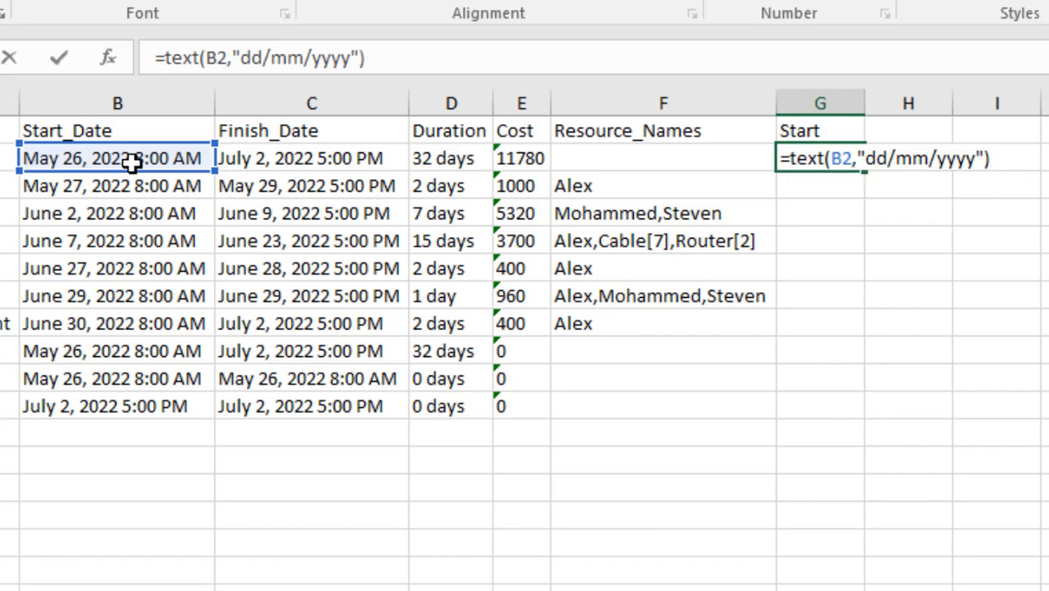
pyautogui.press('Return')
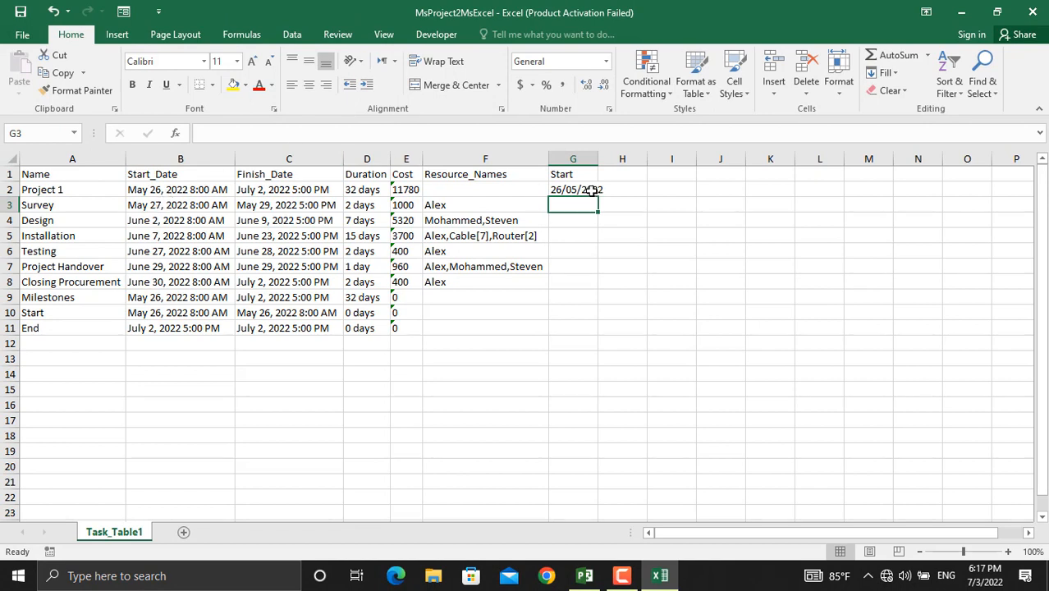
# - Fill the Start formula down to row 11, copy across to column H and head it End
pyautogui.moveTo(576, 190); pyautogui.dragTo(576, 328)
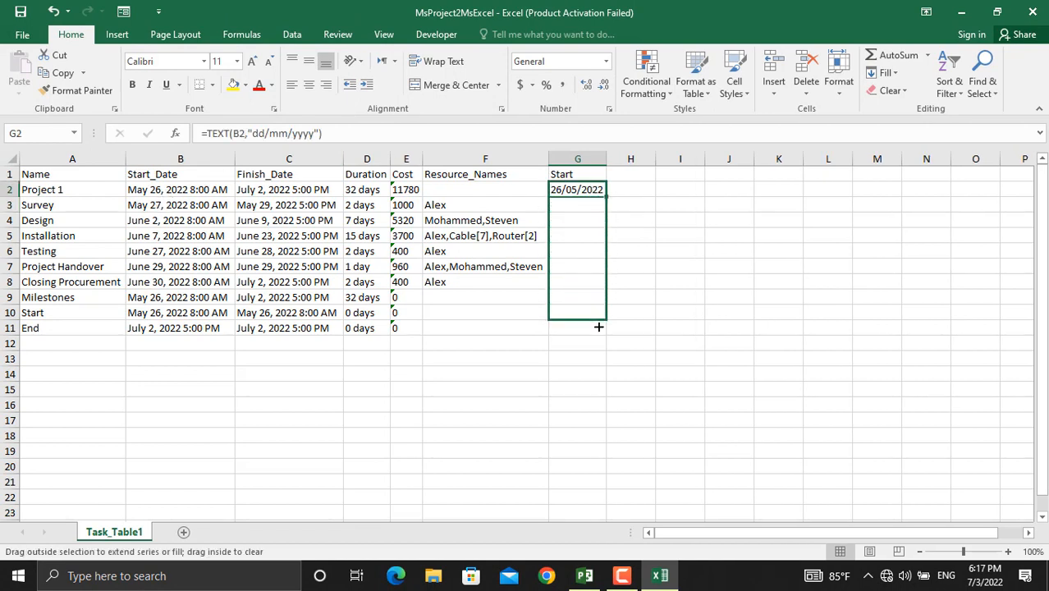
pyautogui.moveTo(597, 190); pyautogui.dragTo(597, 328)
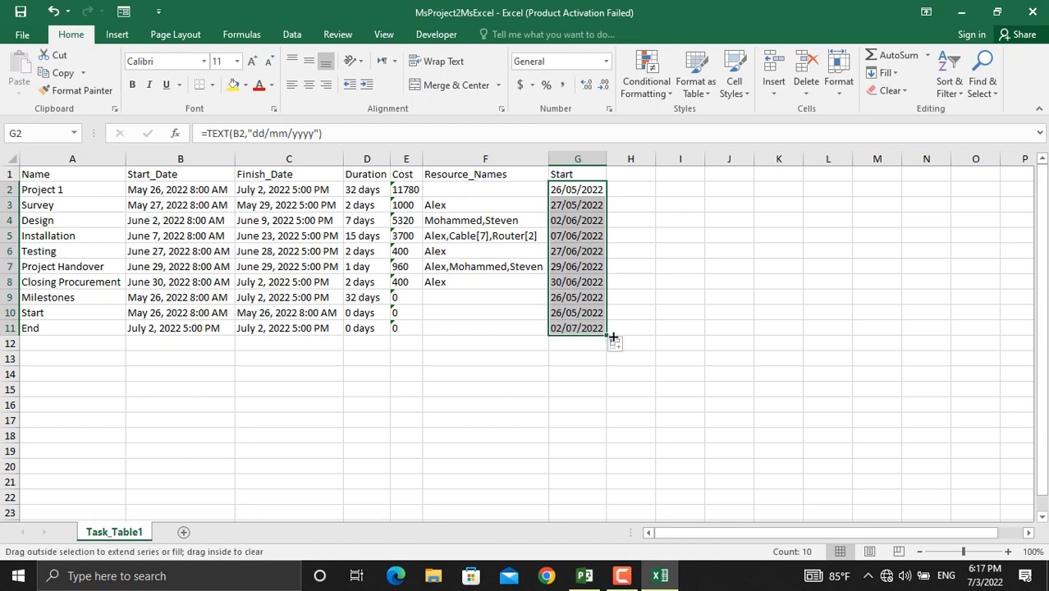
pyautogui.moveTo(609, 337); pyautogui.dragTo(657, 336)
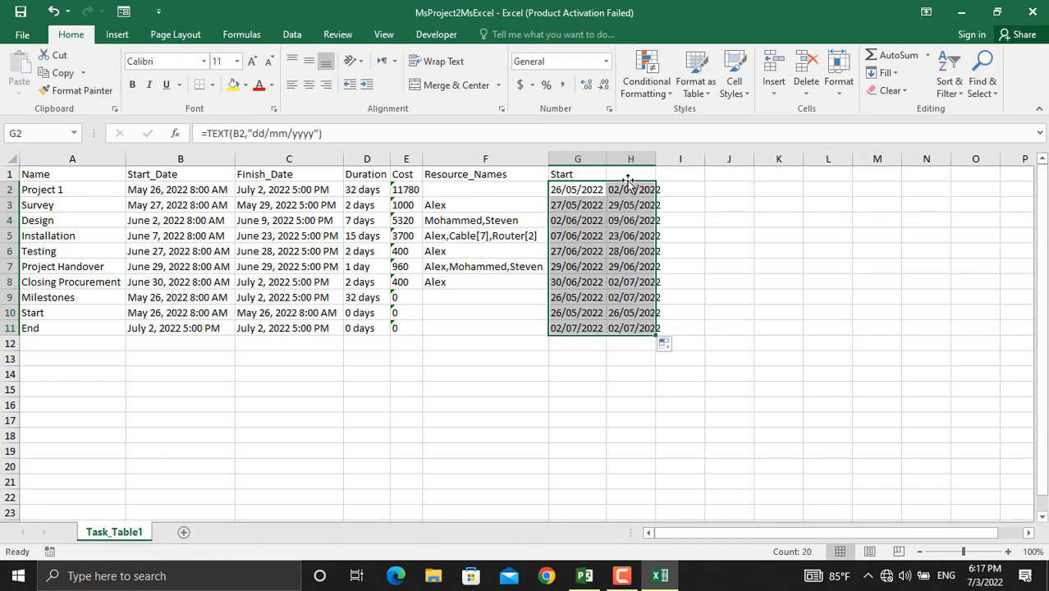
pyautogui.click(630, 174)
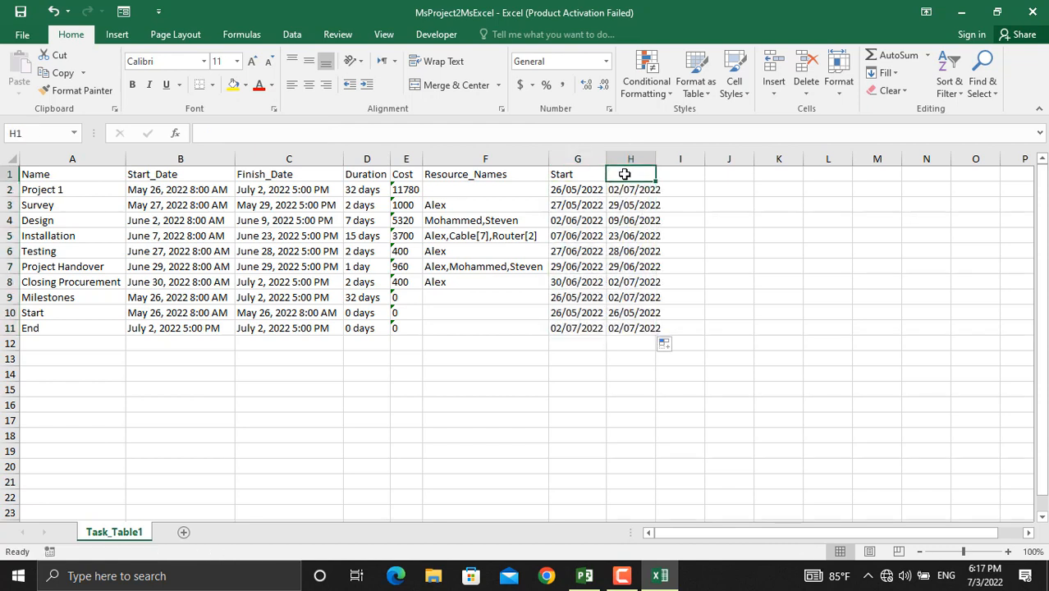
pyautogui.write('End')
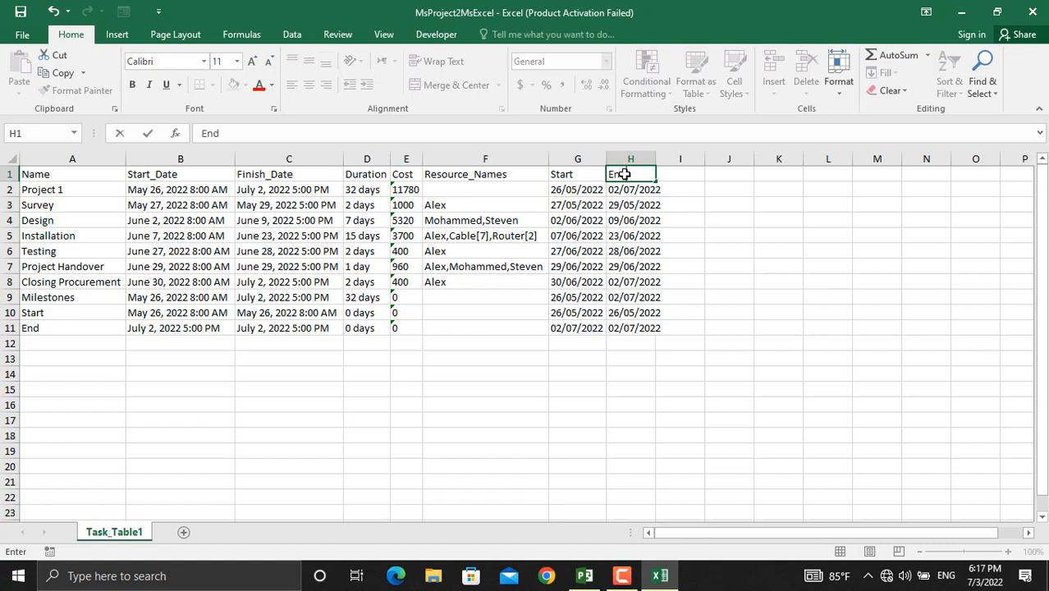
pyautogui.click(405, 191)
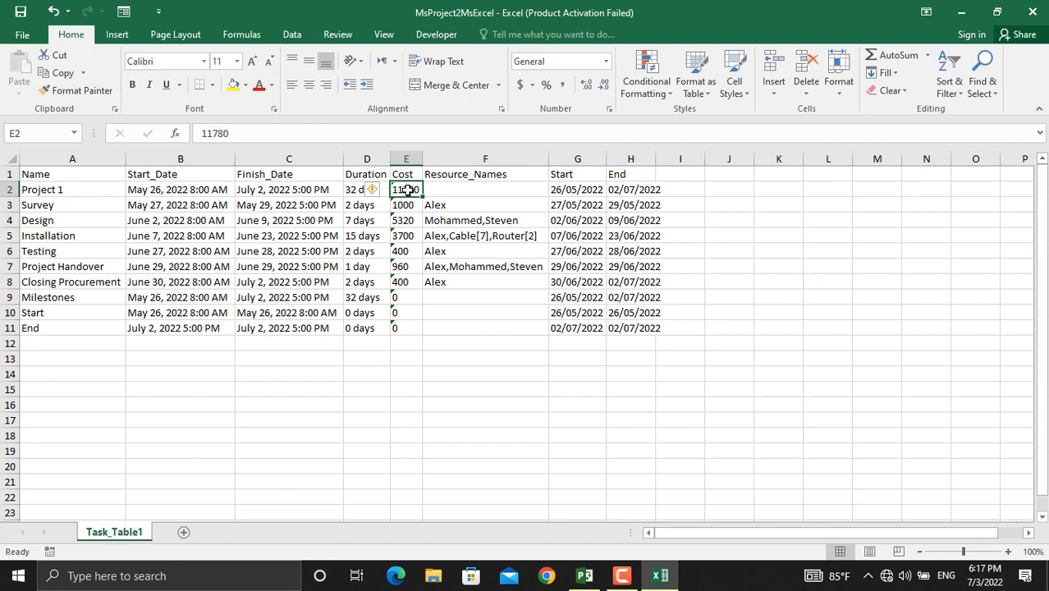
# - Convert Cost values E2:E11 from text to numbers and show them as whole-dollar accounting amounts
pyautogui.moveTo(405, 190); pyautogui.dragTo(405, 328)
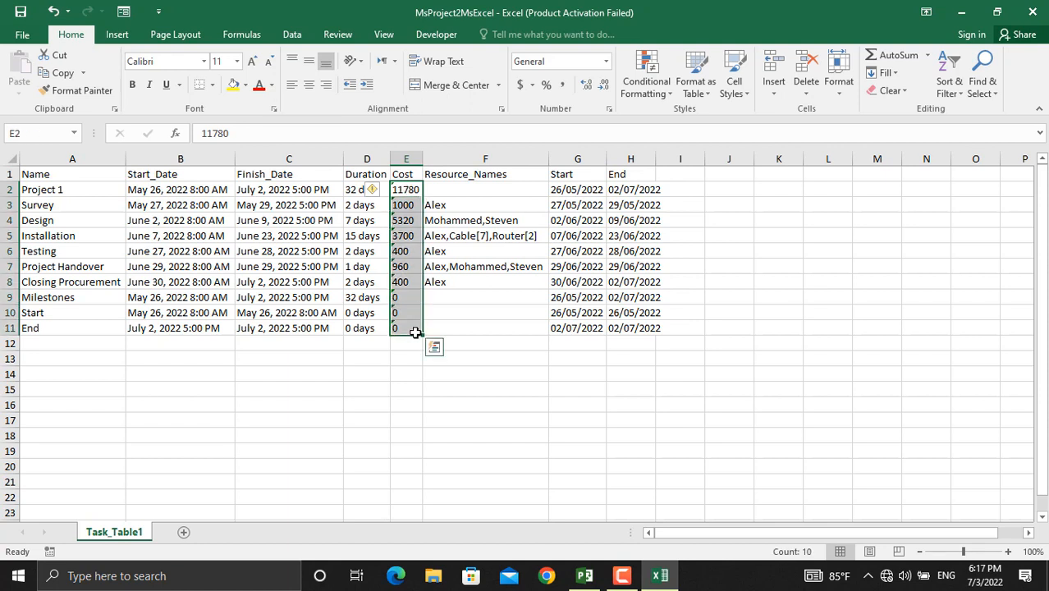
pyautogui.moveTo(373, 191)
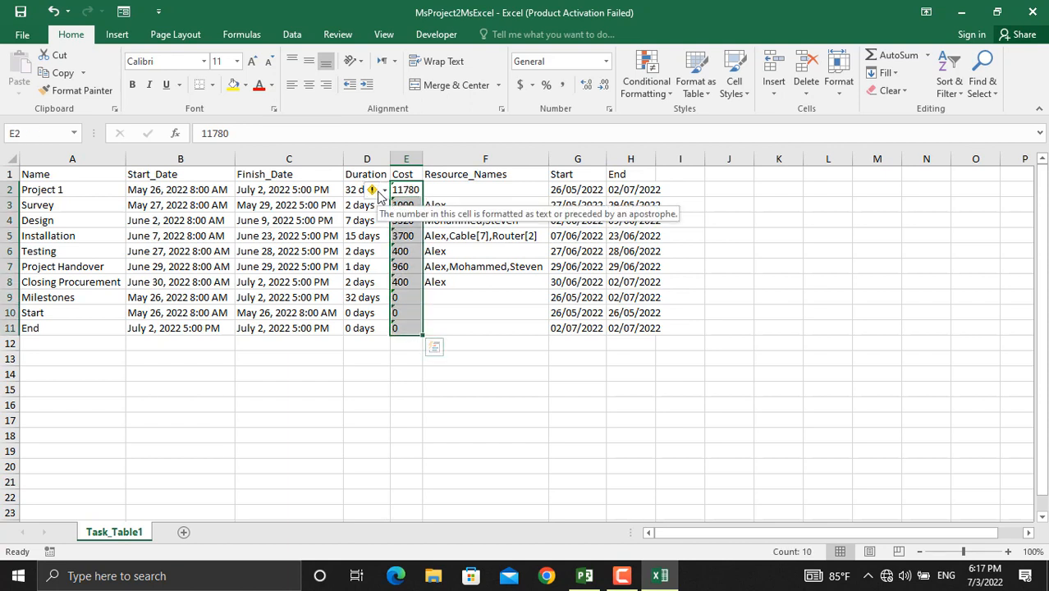
pyautogui.click(383, 191)
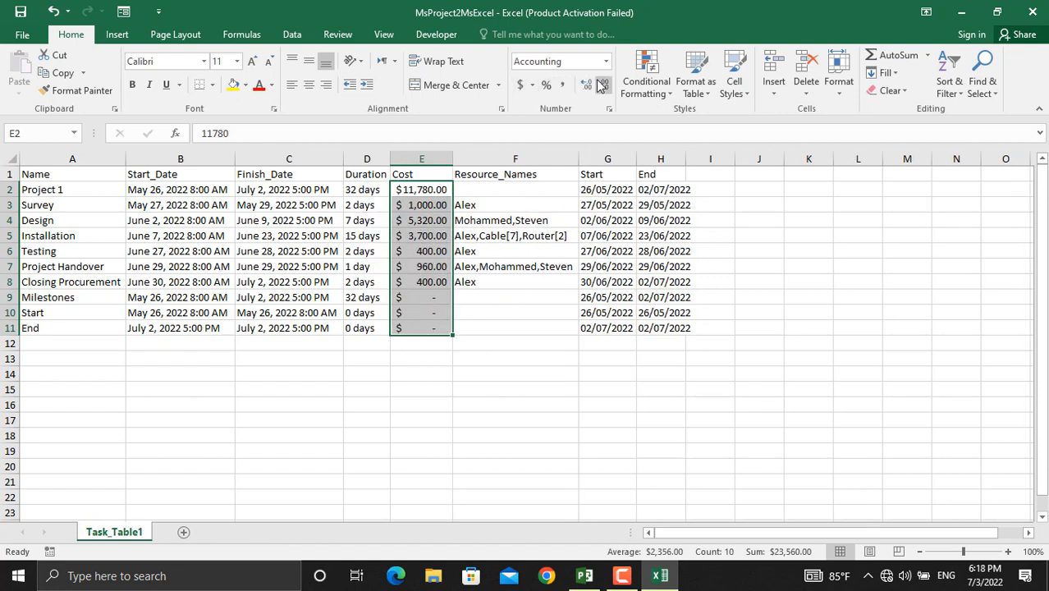
pyautogui.click(586, 85)
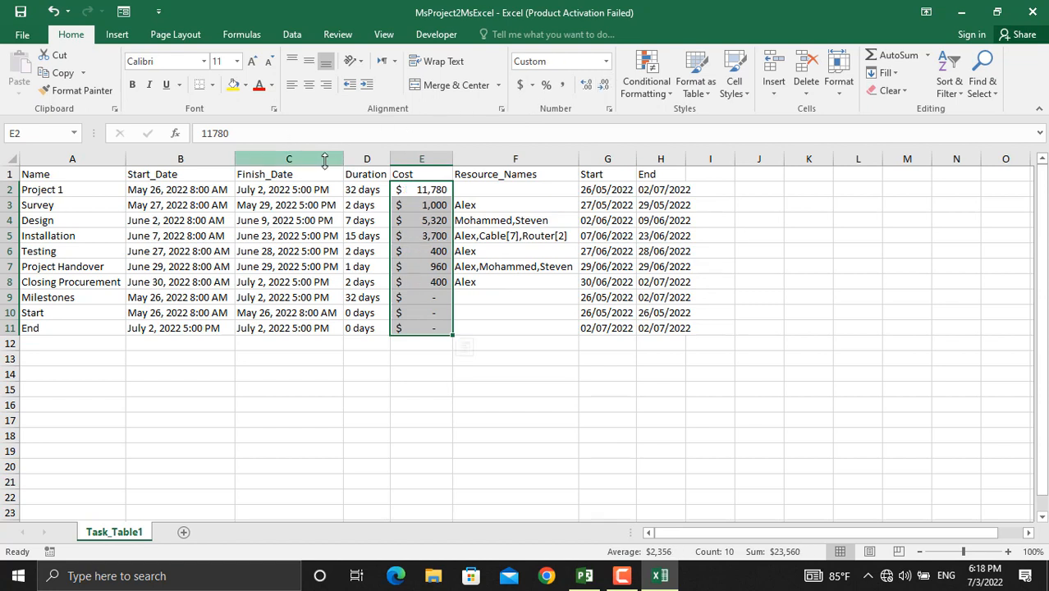
# - Hide columns B and C holding the original Start_Date and Finish_Date
pyautogui.rightClick(180, 157)
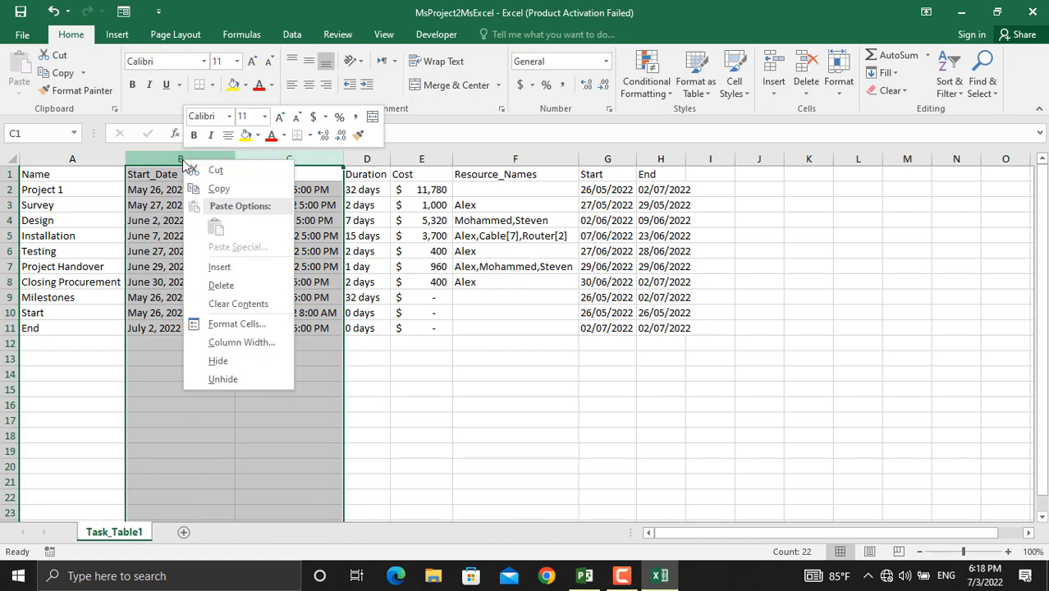
pyautogui.click(220, 285)
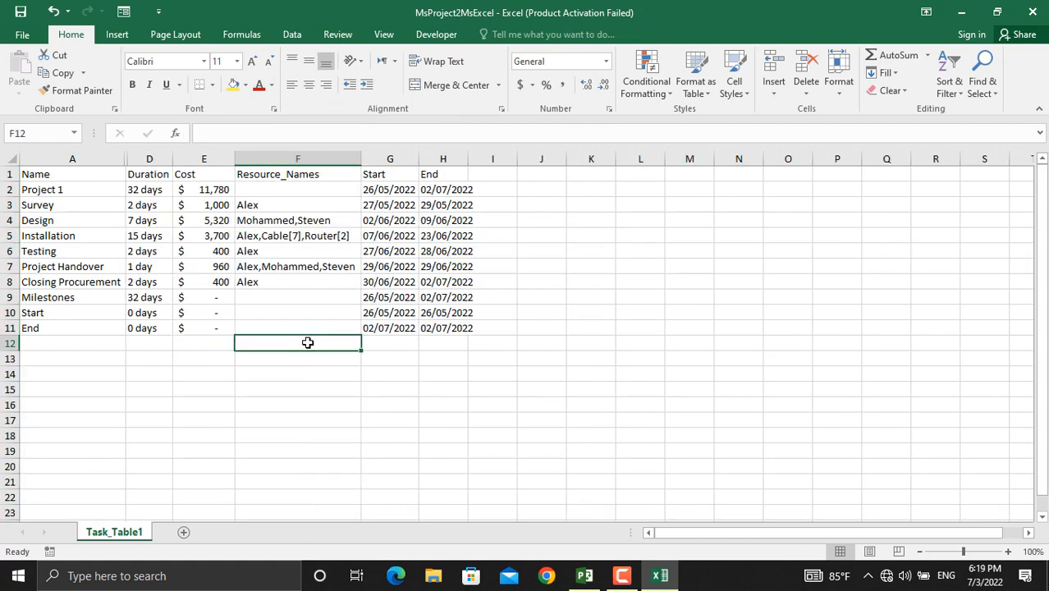